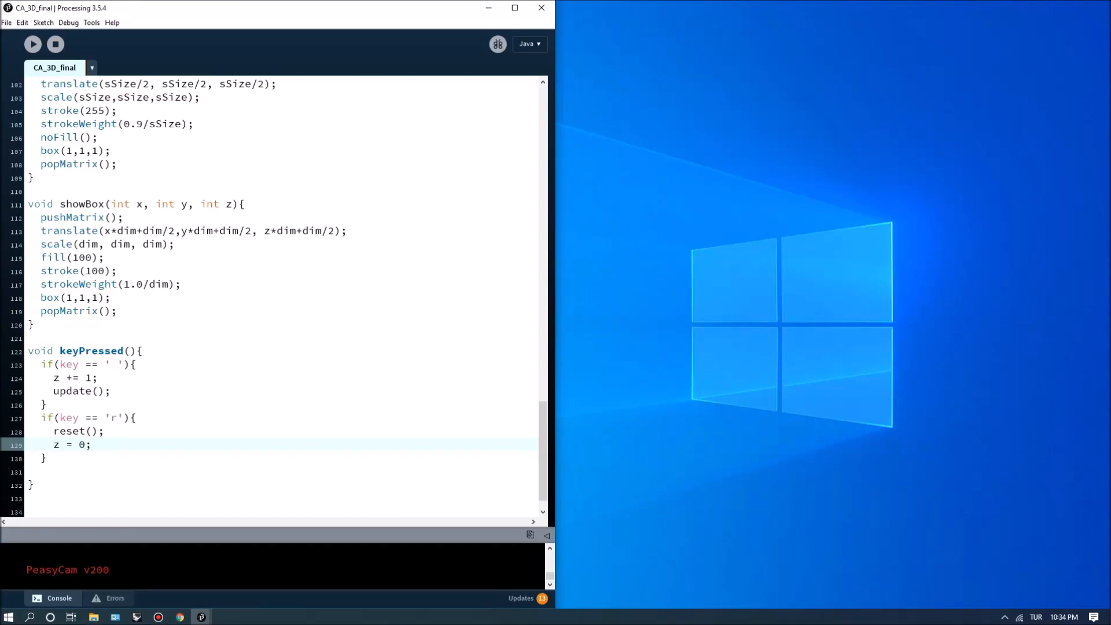
Begin a new if( condition after the 'r' key block in keyPressed, then scroll to the top.
click(92, 445)
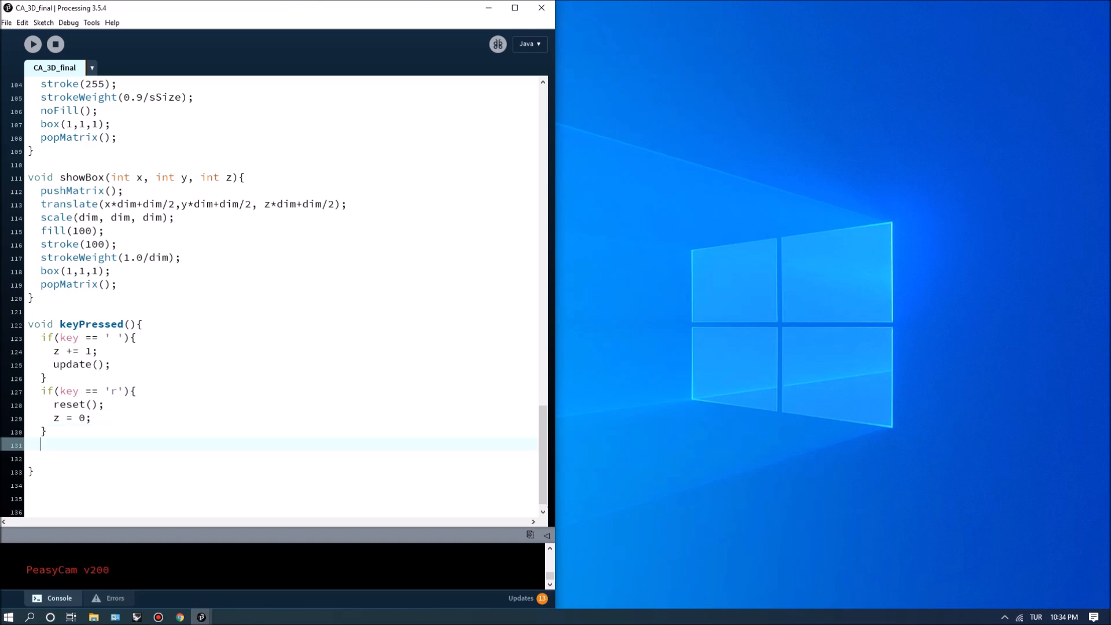
text(if()
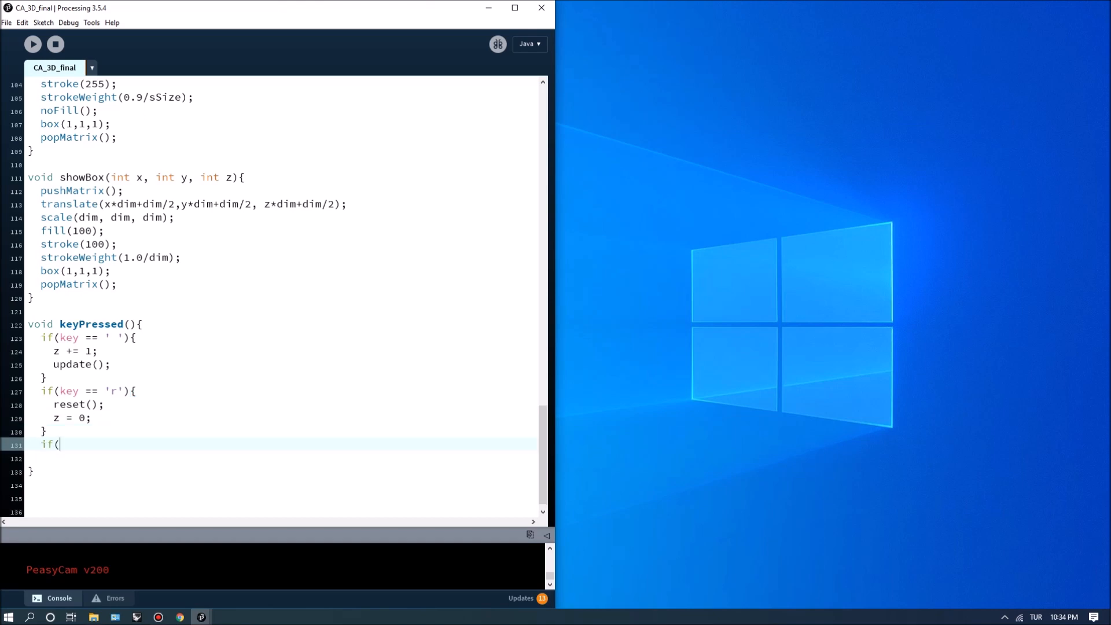
scroll(up, 3)
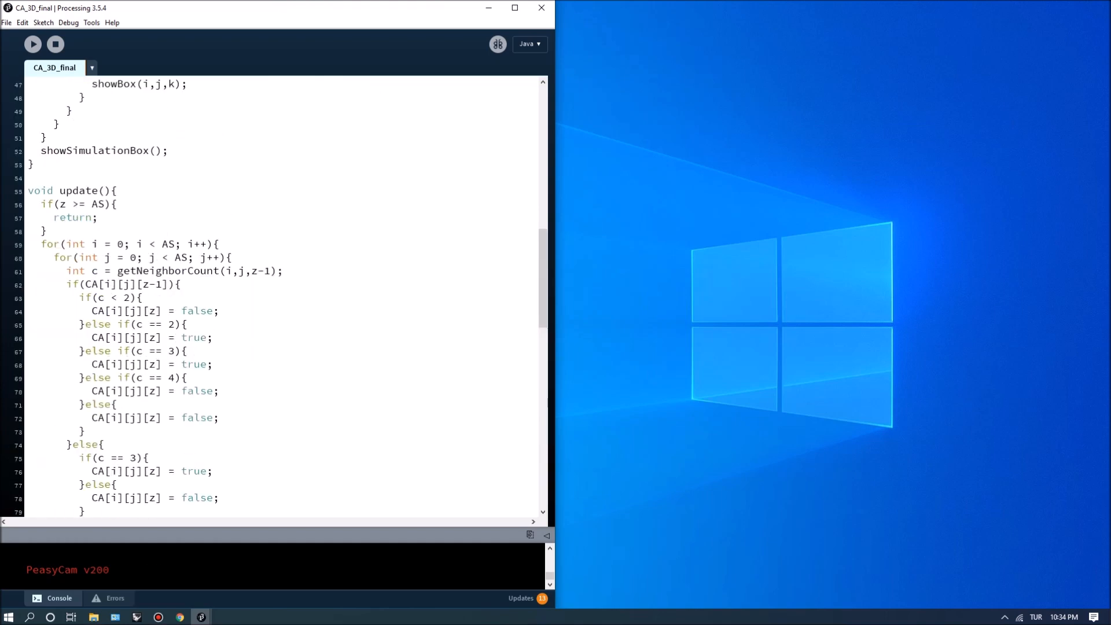
scroll(up, 3)
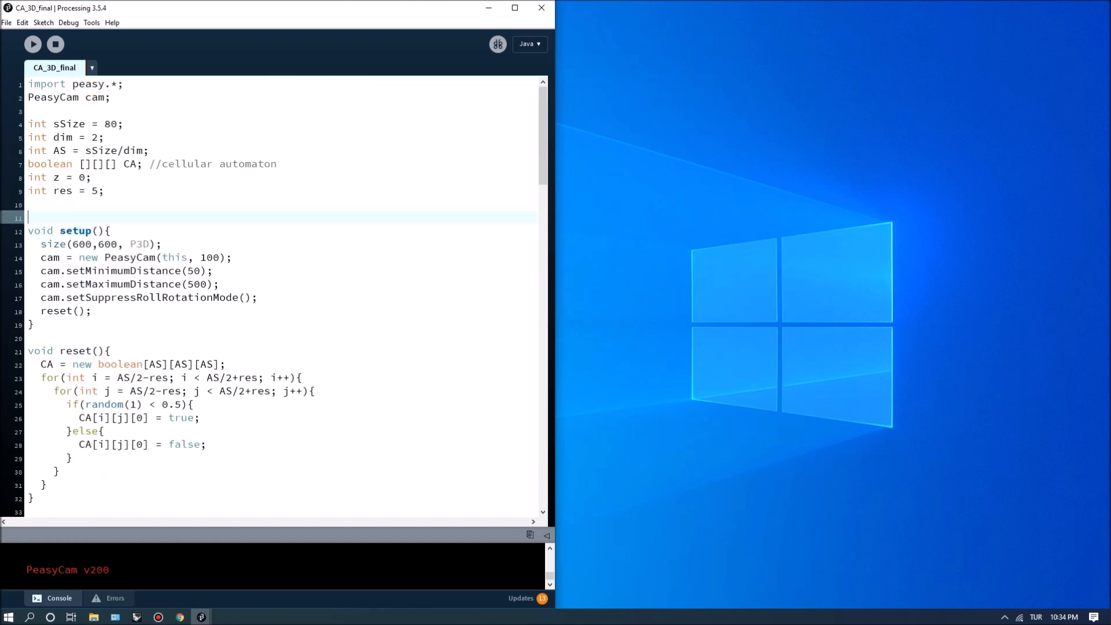
Add 'boolean record = false;' and 'boolean run = false;' below int res = 5.
text(boolean recor)
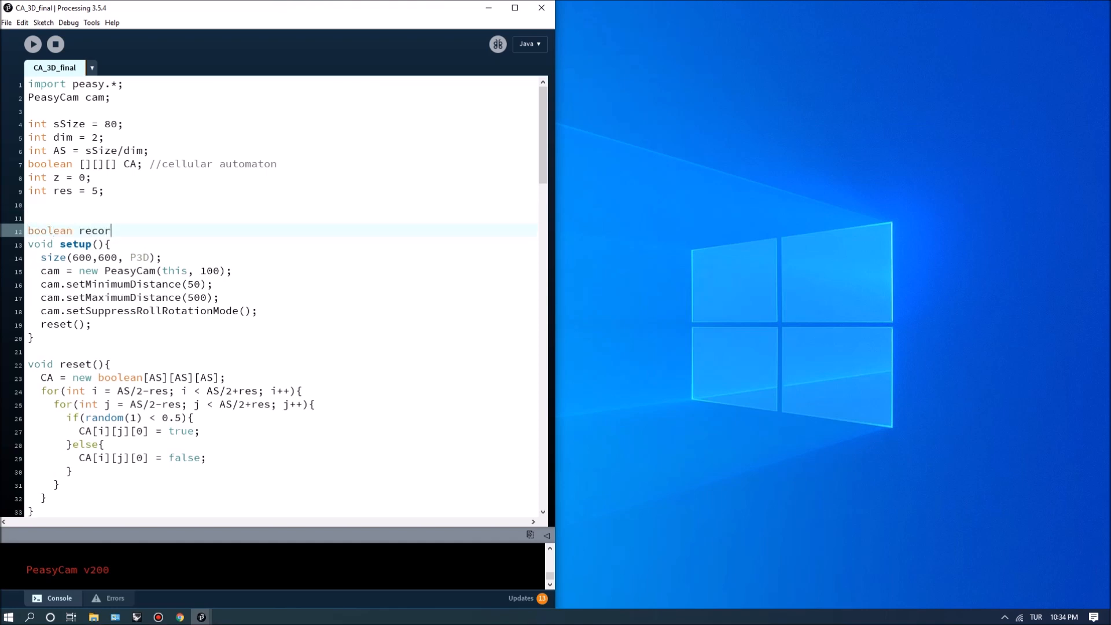
text(d = fals)
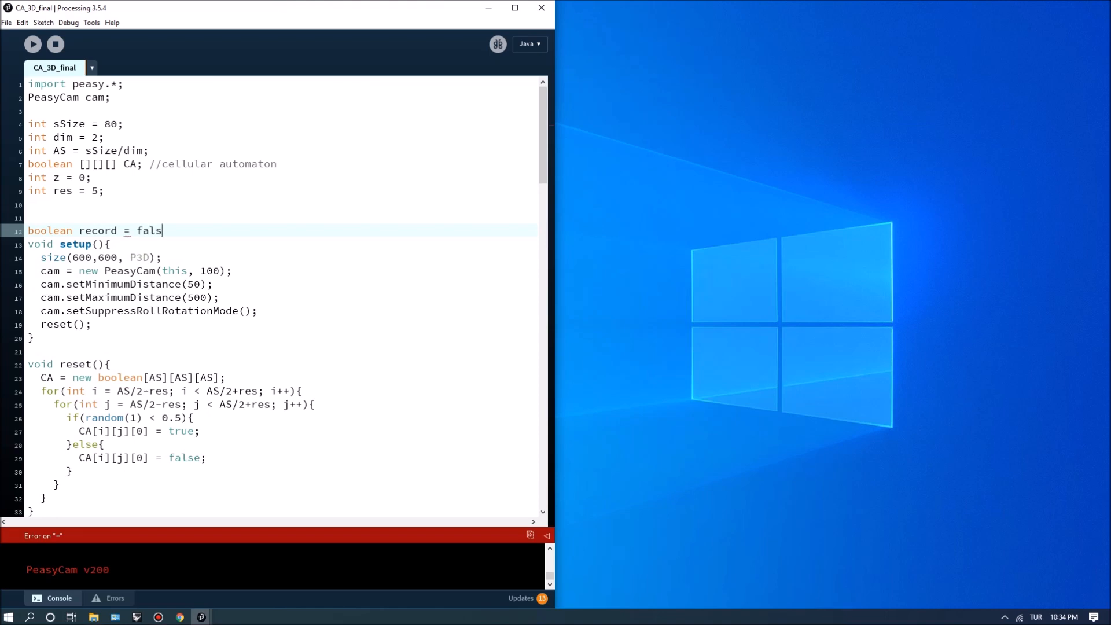
text(e;)
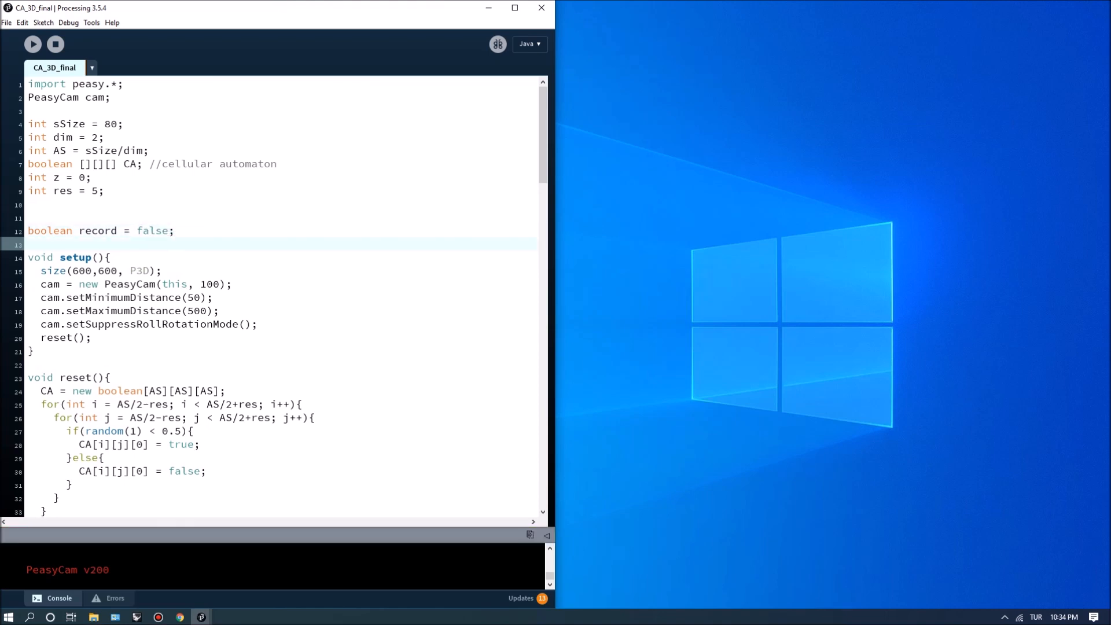
text(boolean run)
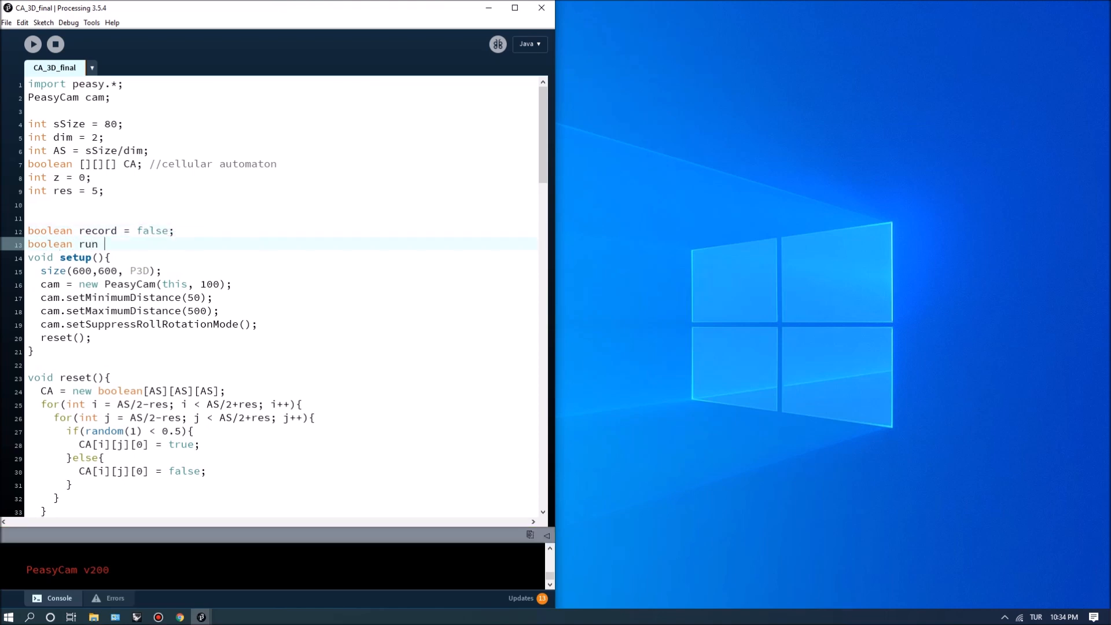
text(= false)
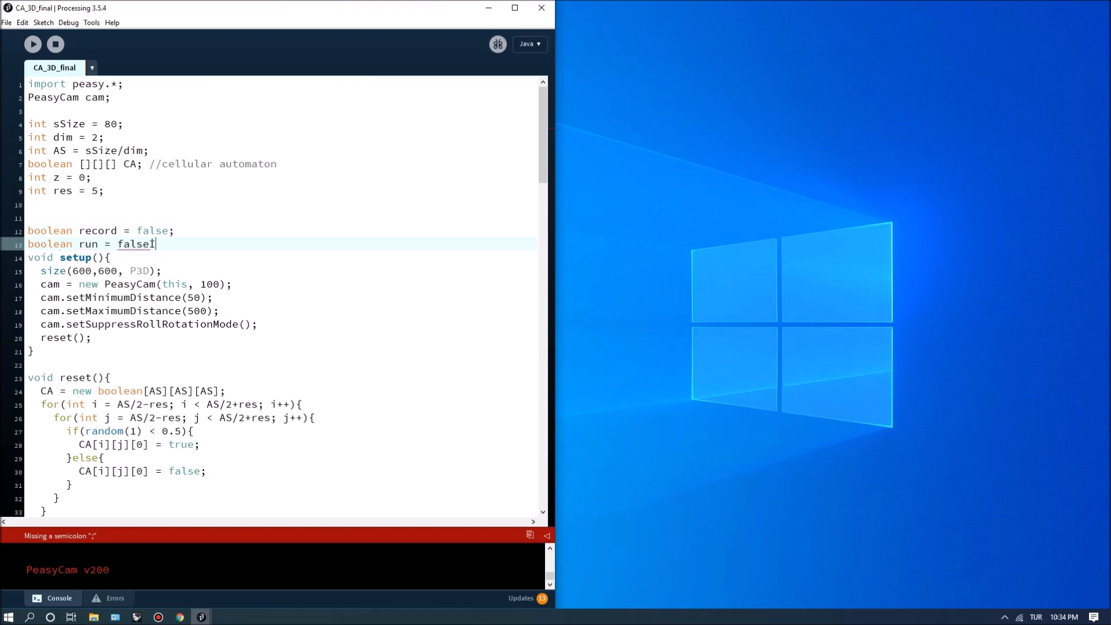
text(;)
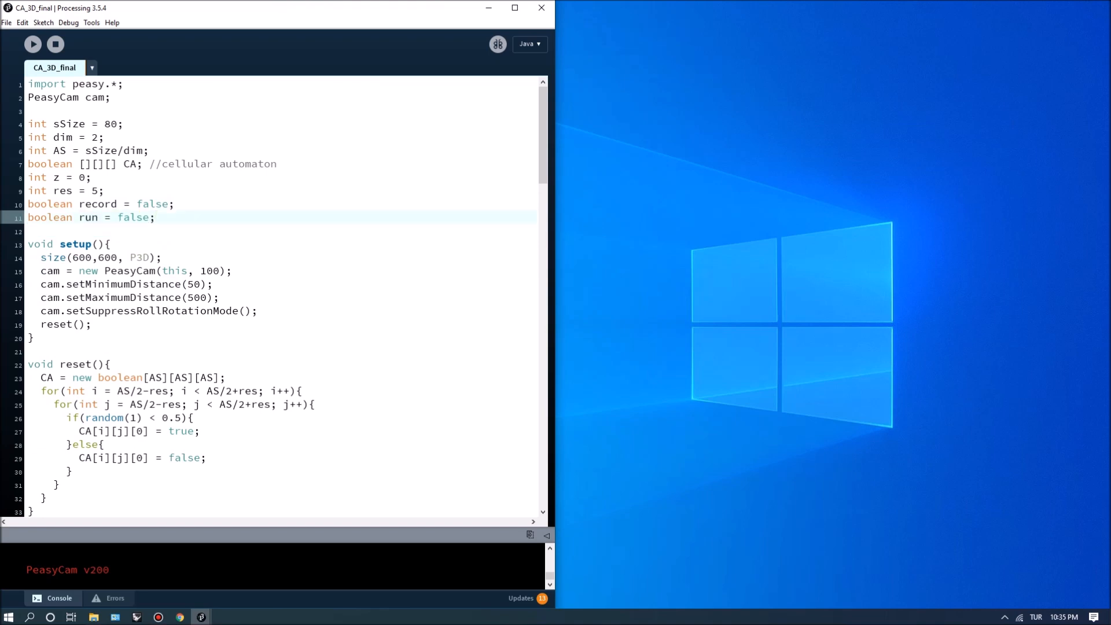
scroll(down, 3)
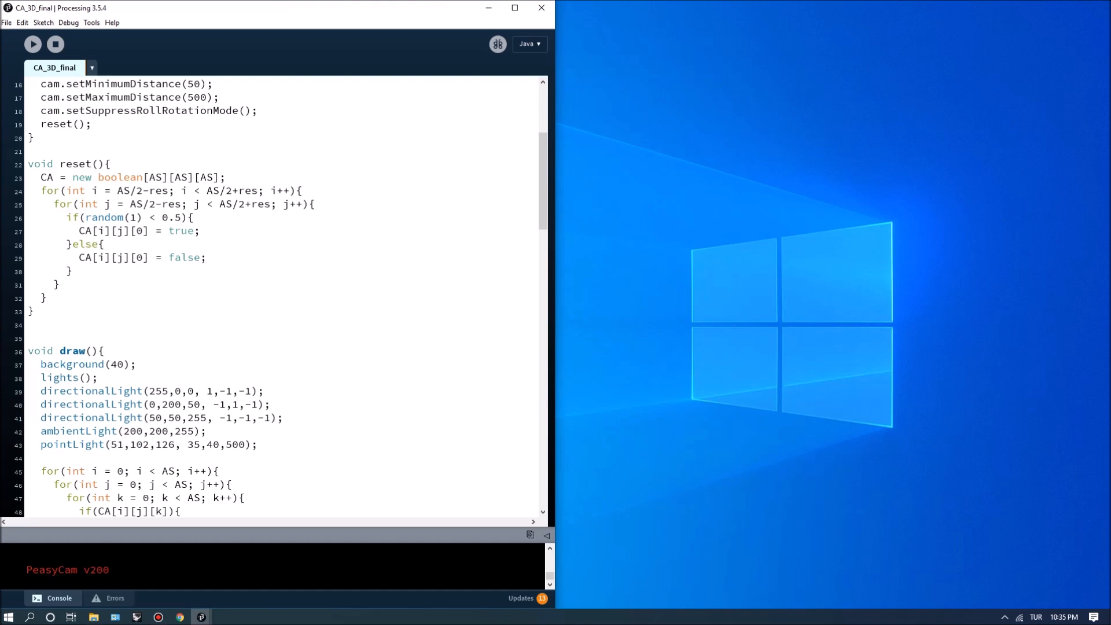
In draw(), open an if(run) block with an inner if(frameCount % 24 == 0) condition.
scroll(down, 3)
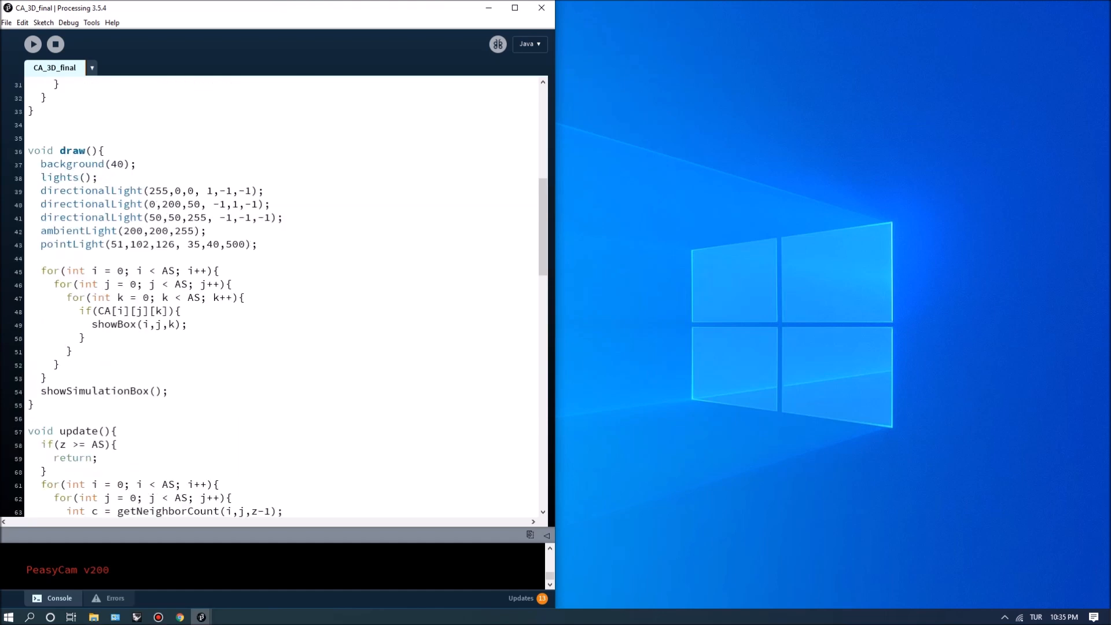
click(42, 257)
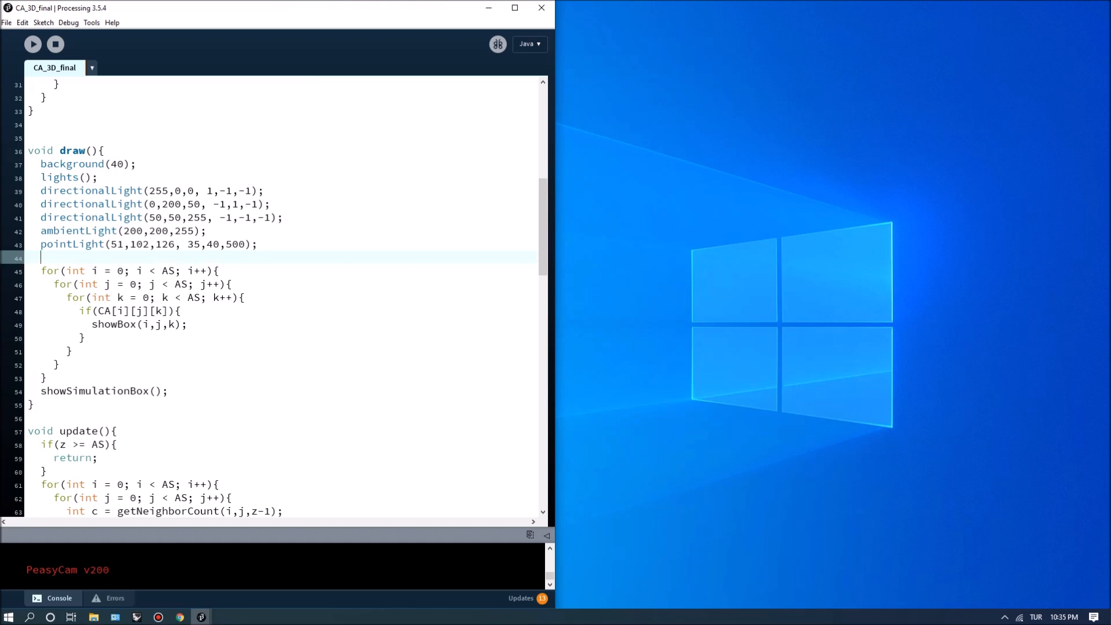
text(if)
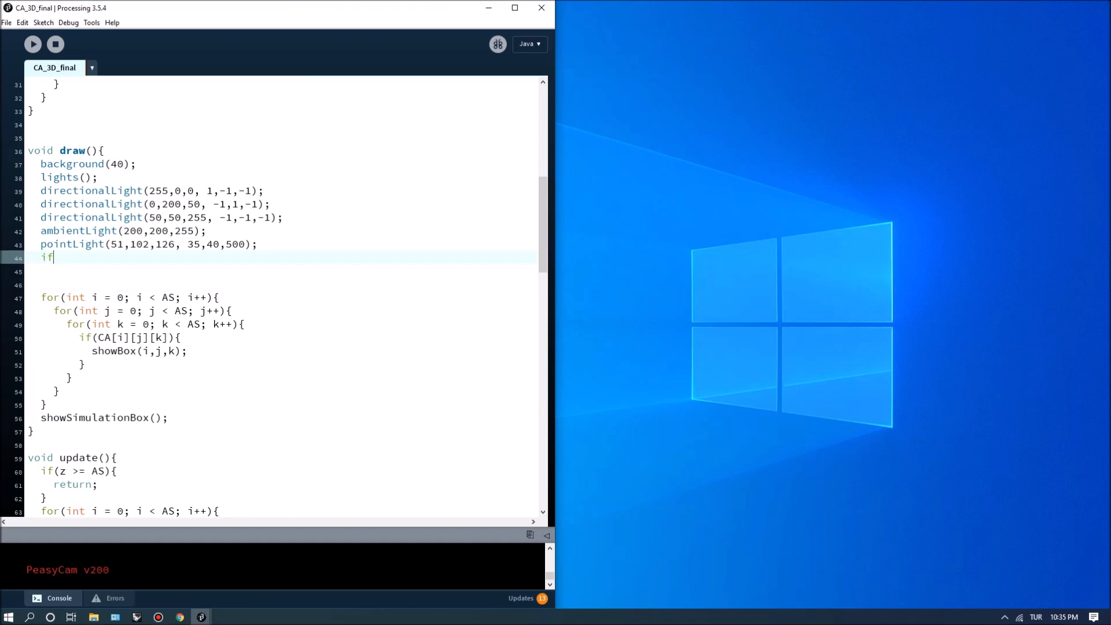
text((run){)
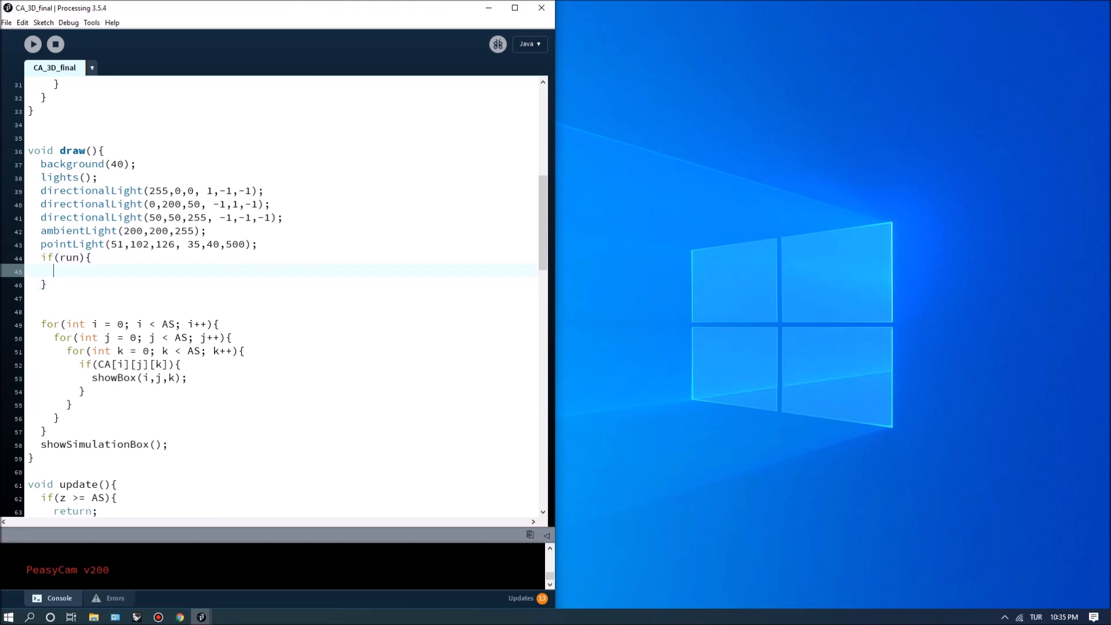
text(if()
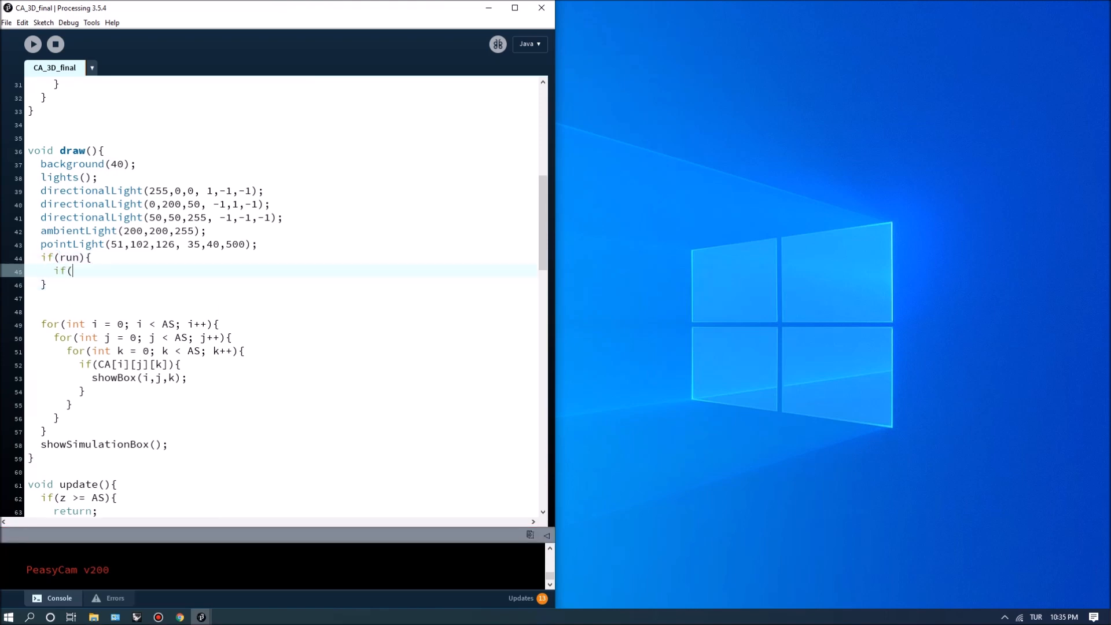
text(frameCoutn)
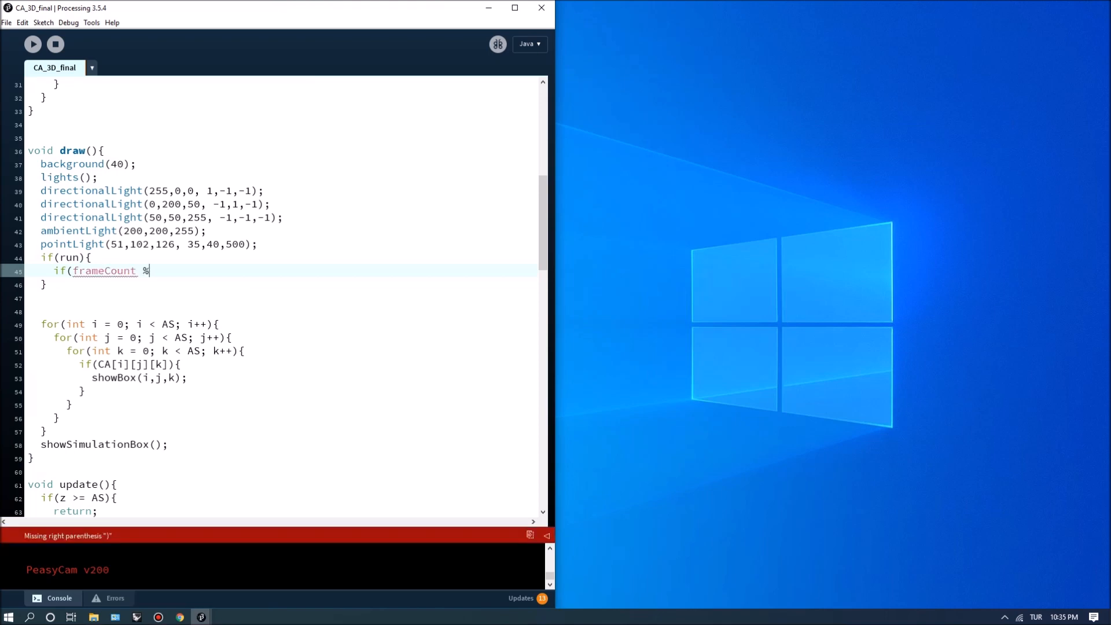
text(24))
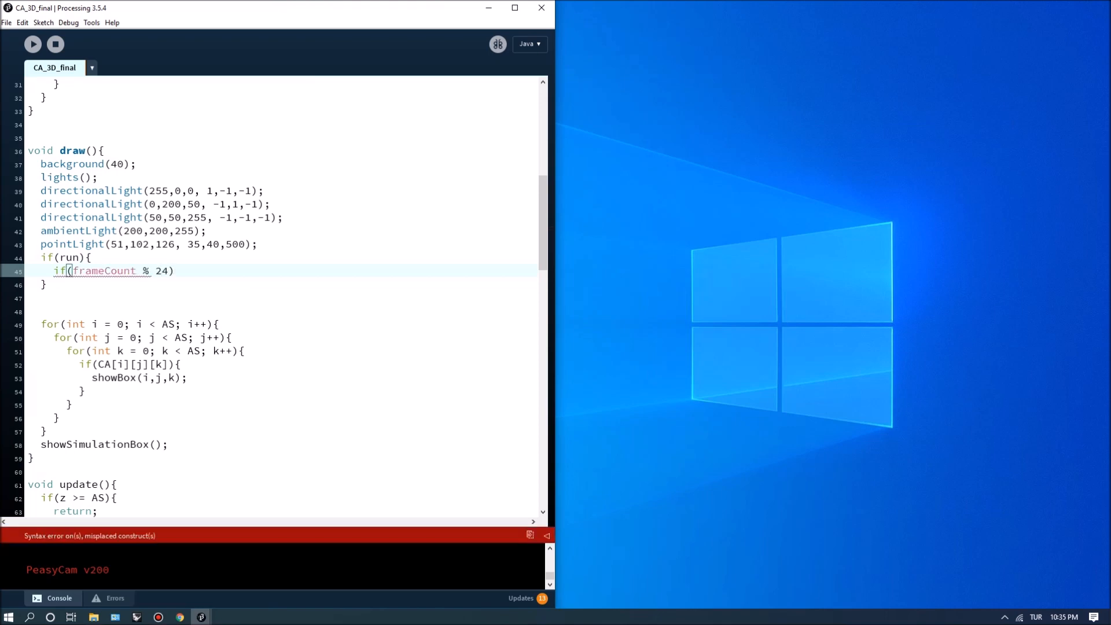
text({)
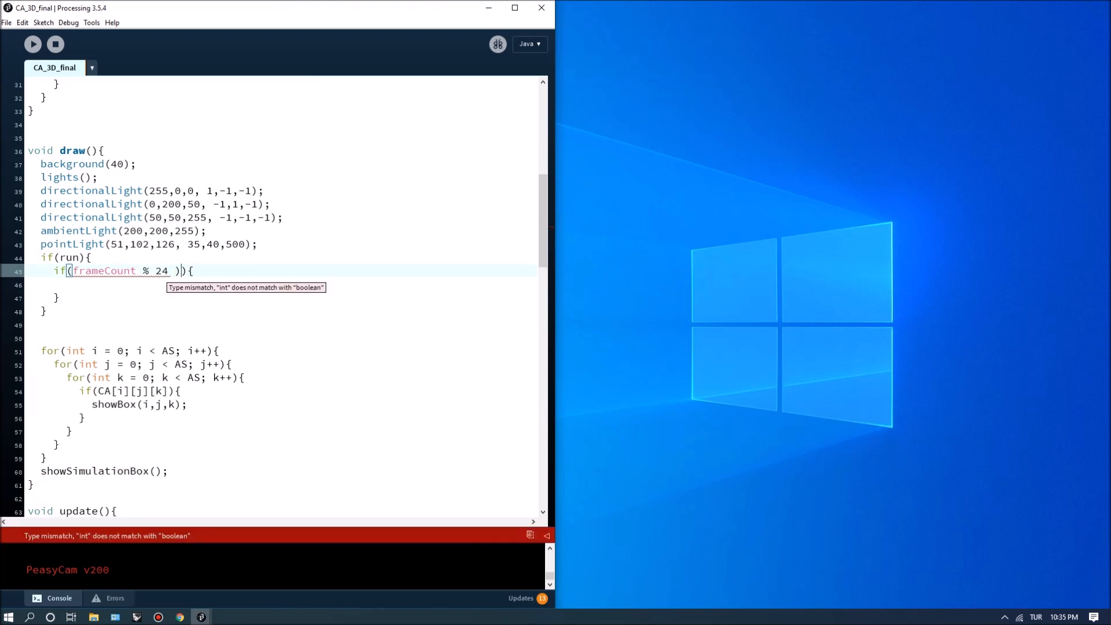
text(== 0)
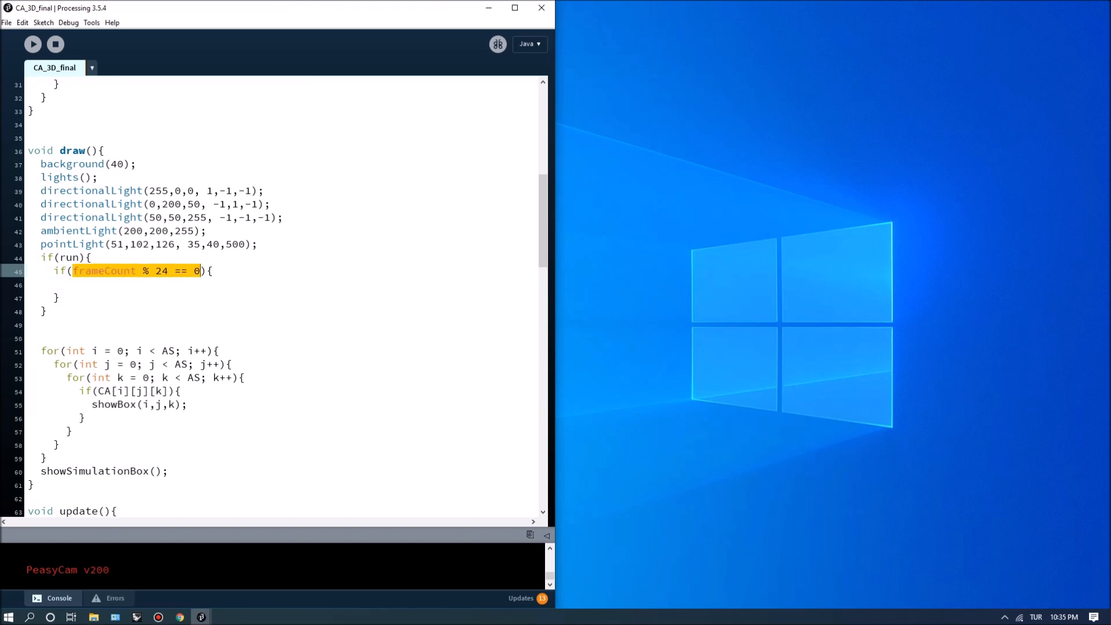
Make the frameCount condition increment z and call update(), then select the run variable.
click(64, 284)
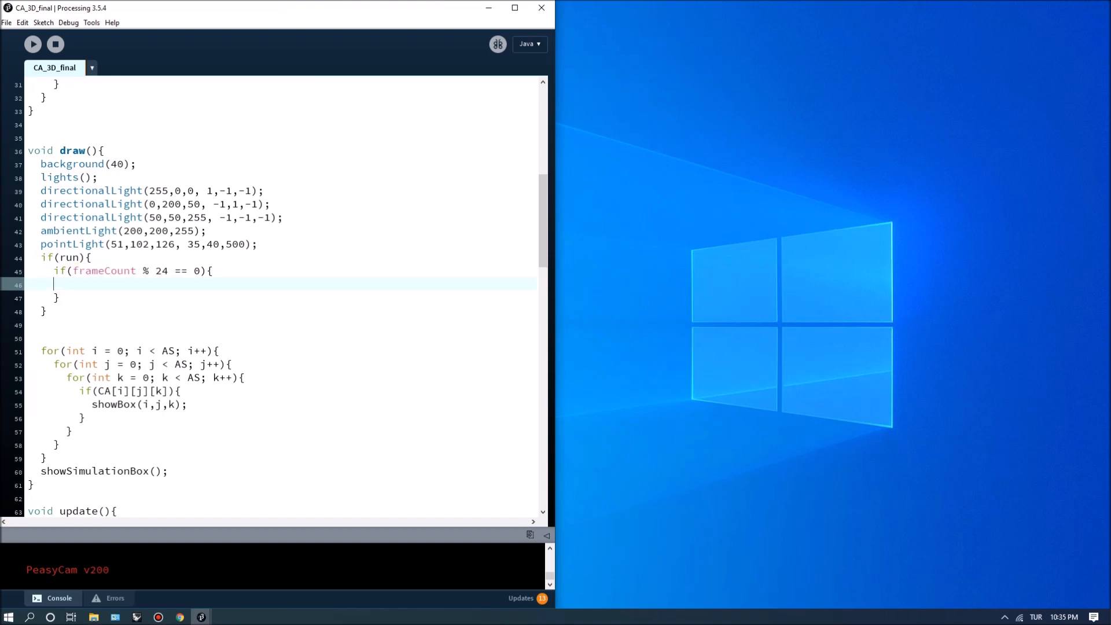
text(z++;)
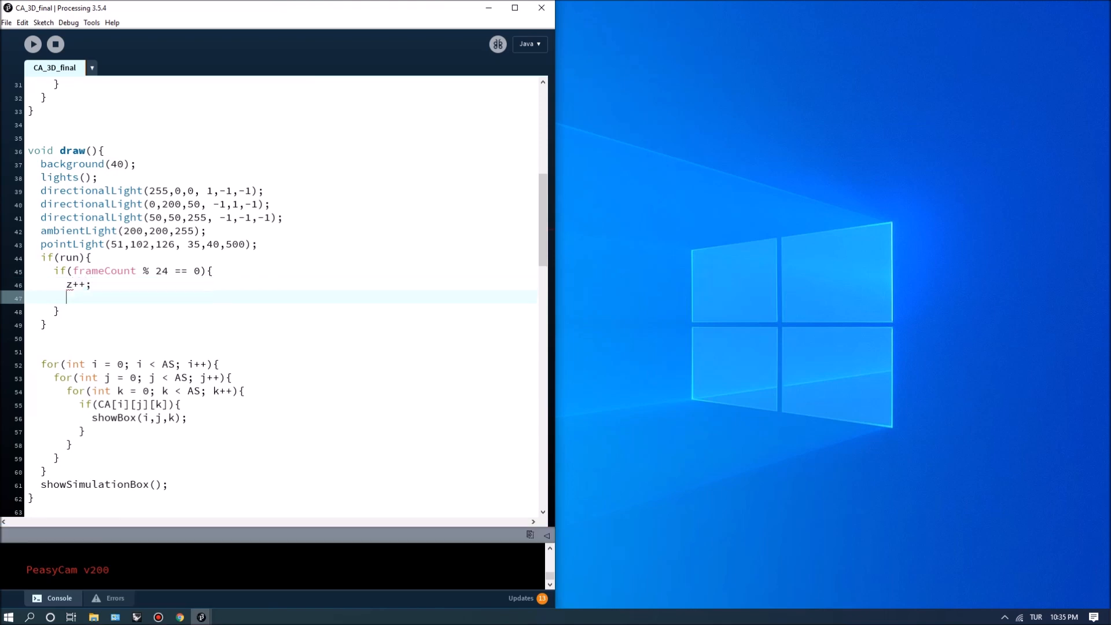
text(update)
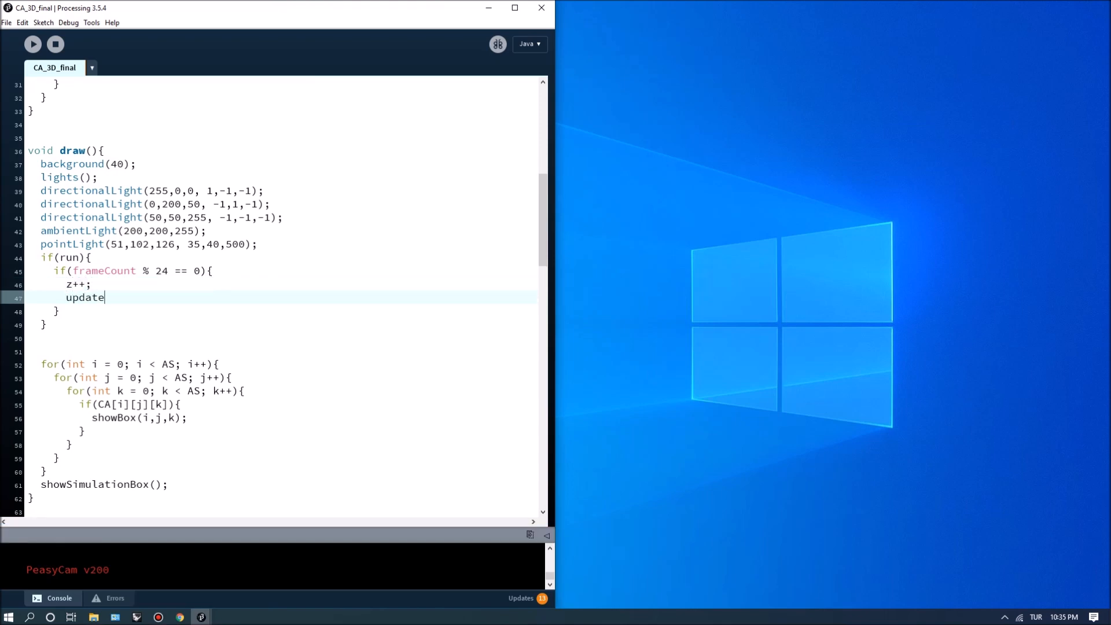
text(();)
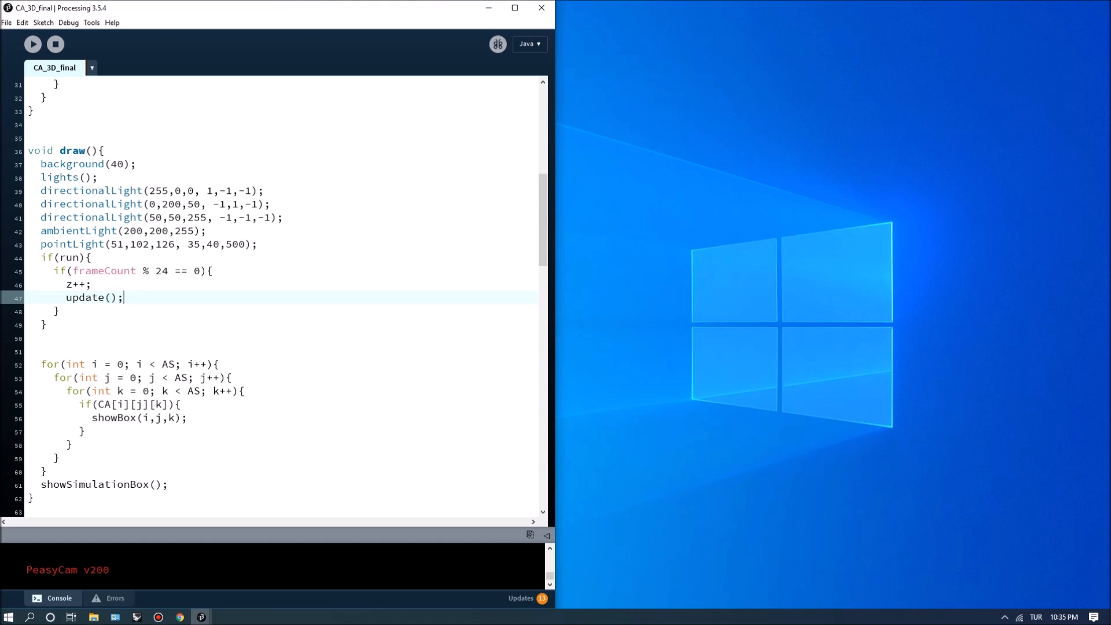
double_click(70, 257)
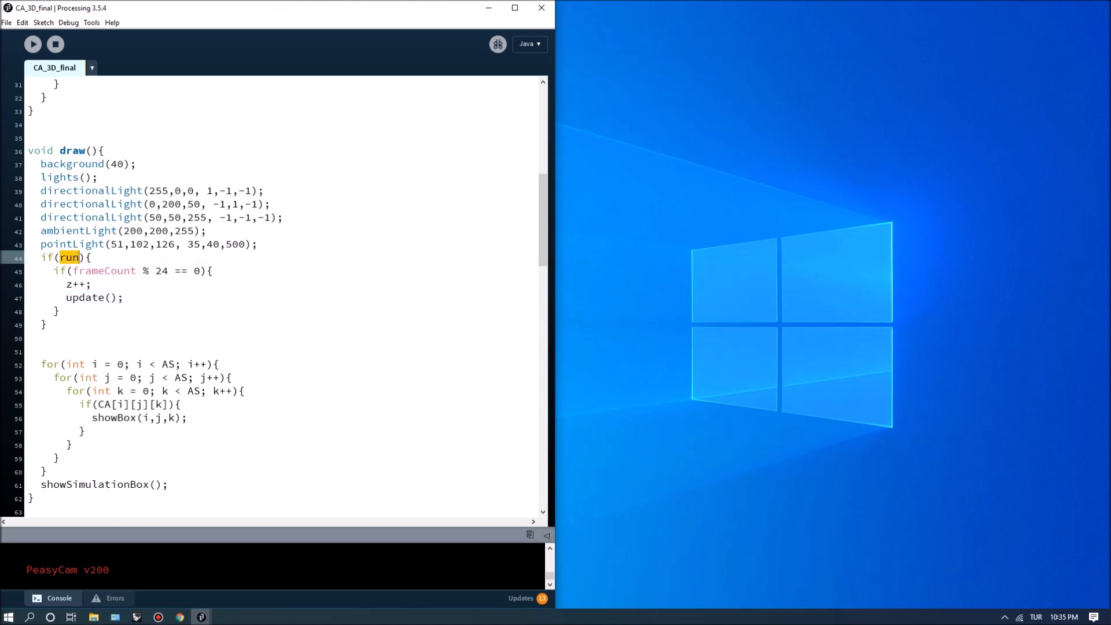
scroll(down, 3)
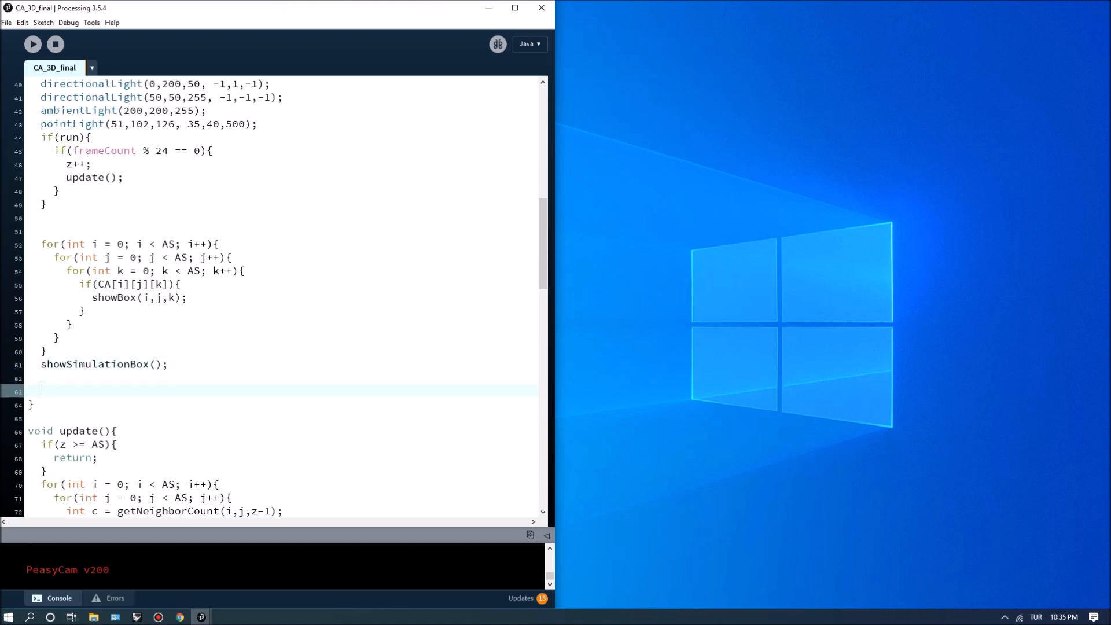
Add an if(record) block in draw() calling saveFrame('cube-####.jpg') and select the file pattern.
text(if)
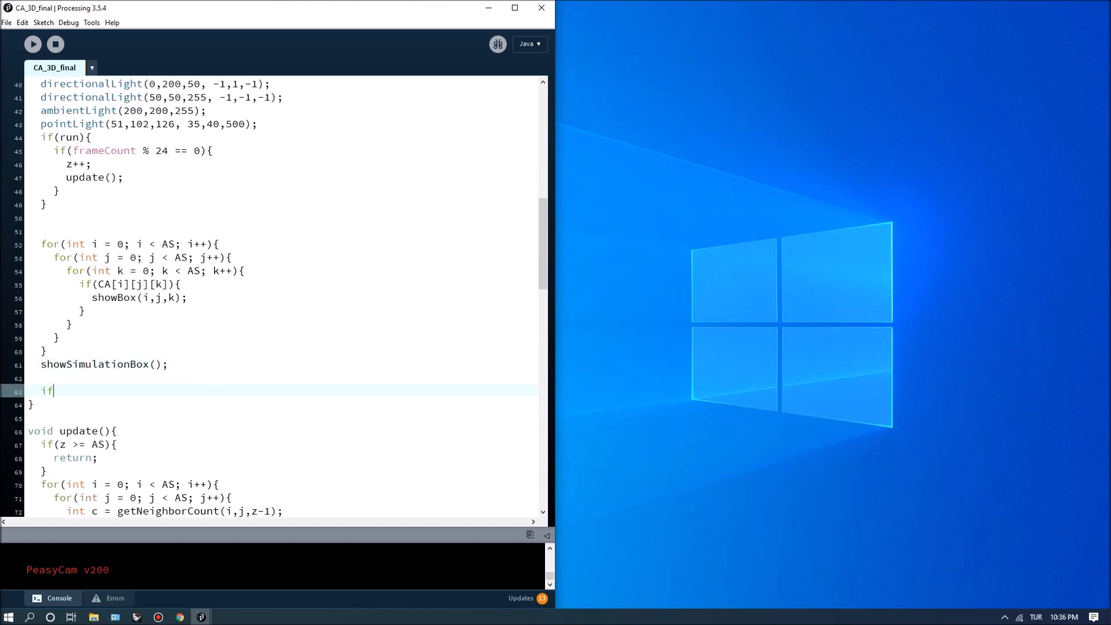
text((record){)
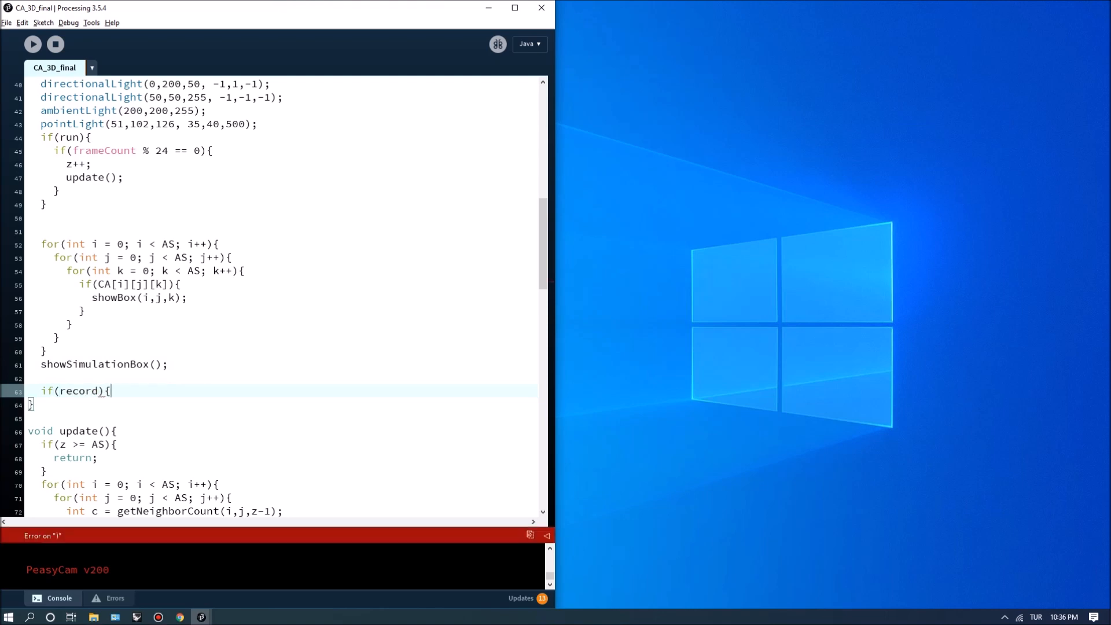
key(Return)
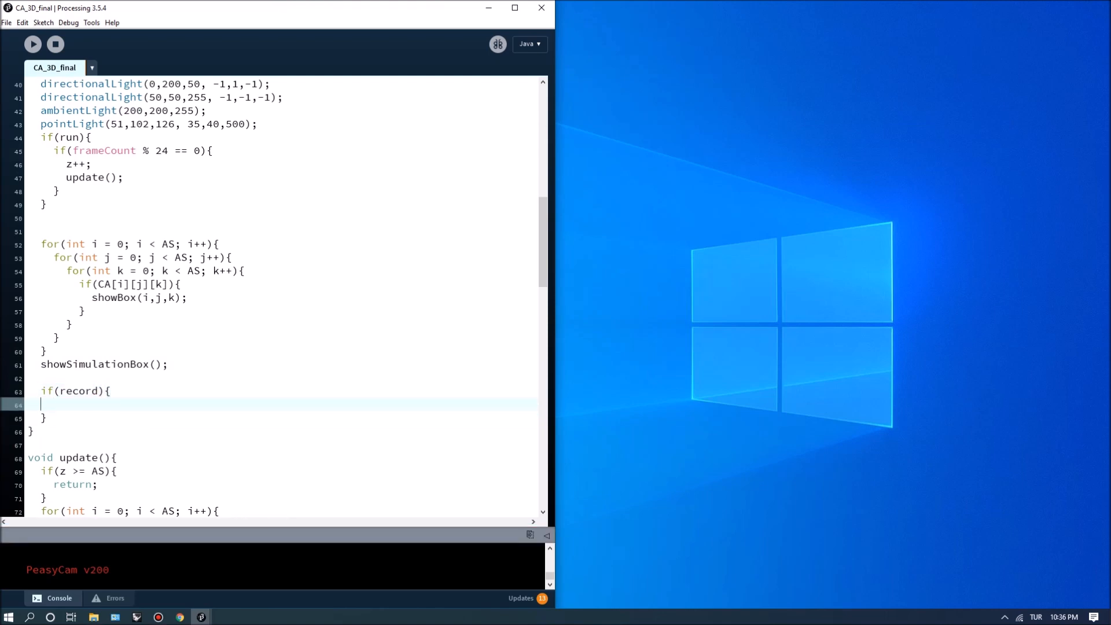
text(saveFrame()
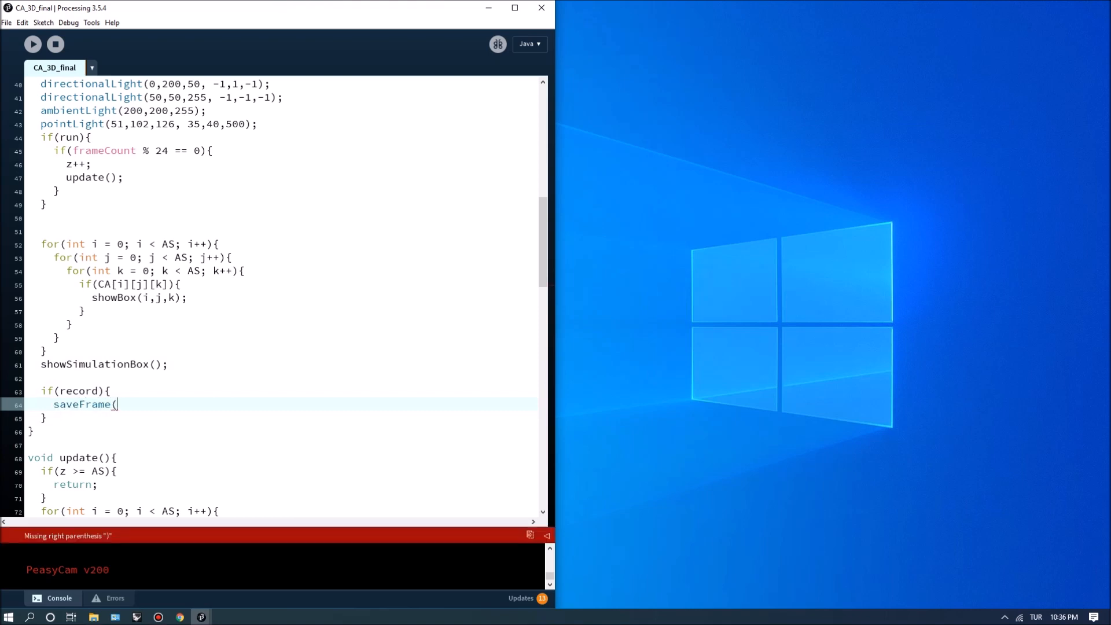
text(")
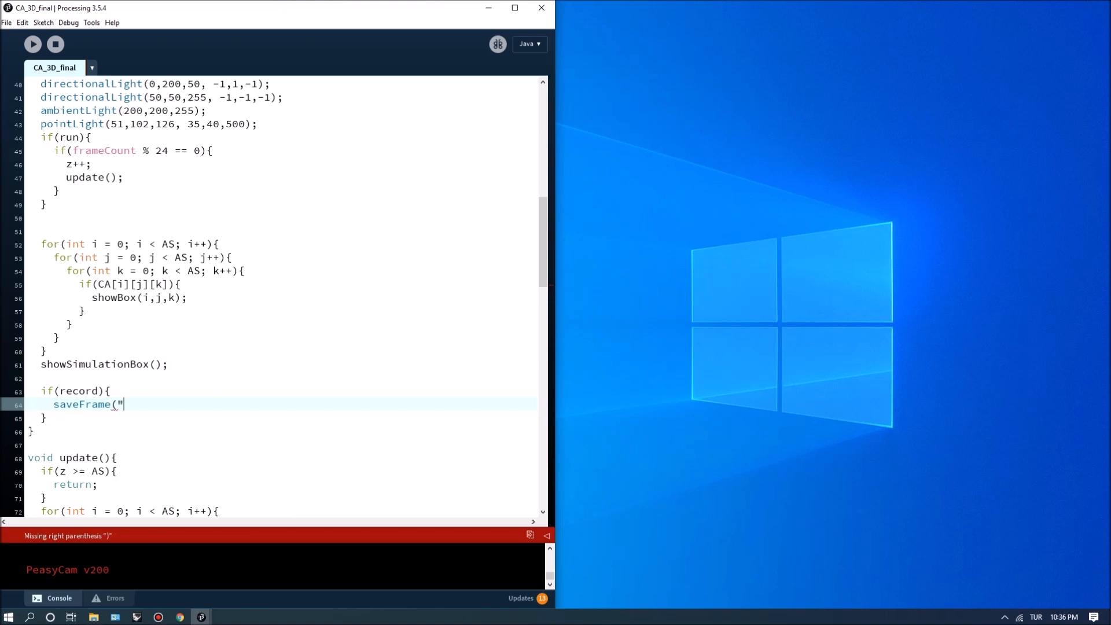
text(cube)
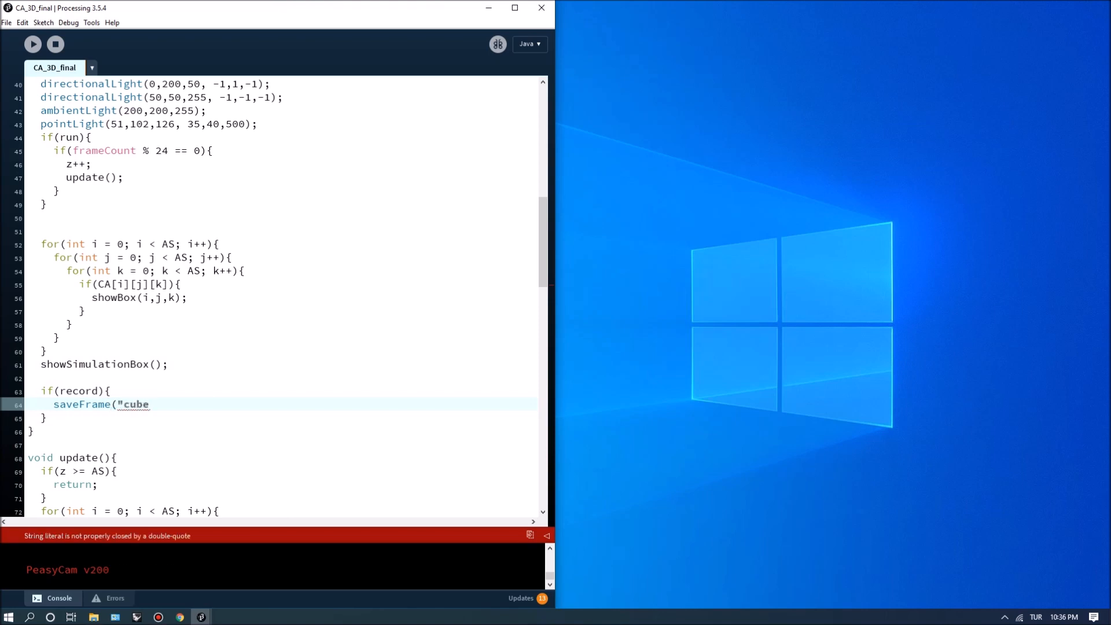
text(-#)
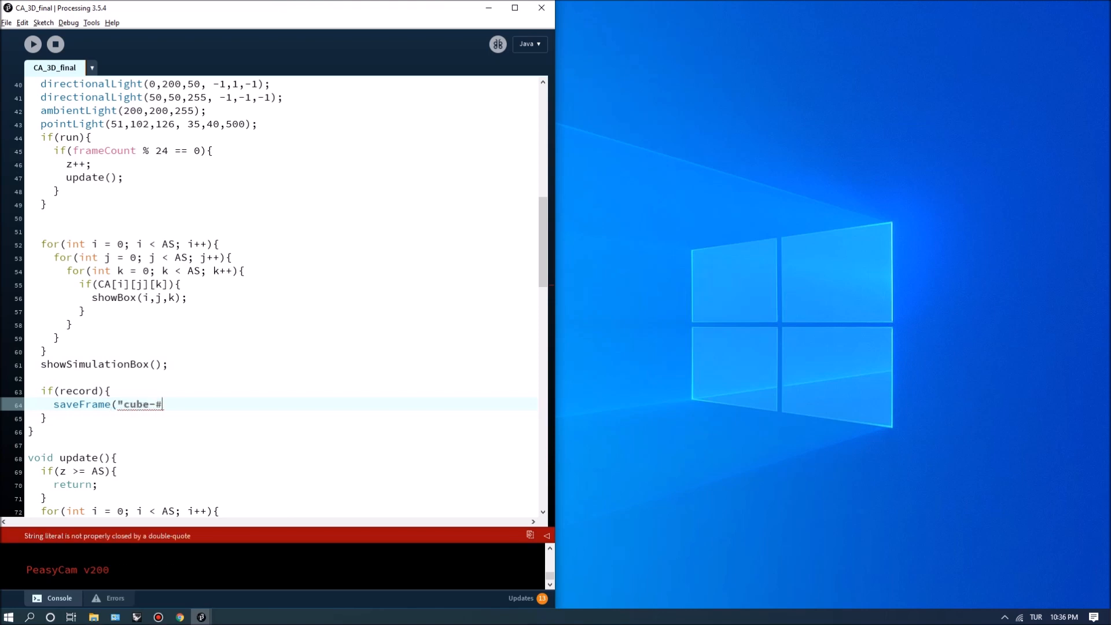
text(###.)
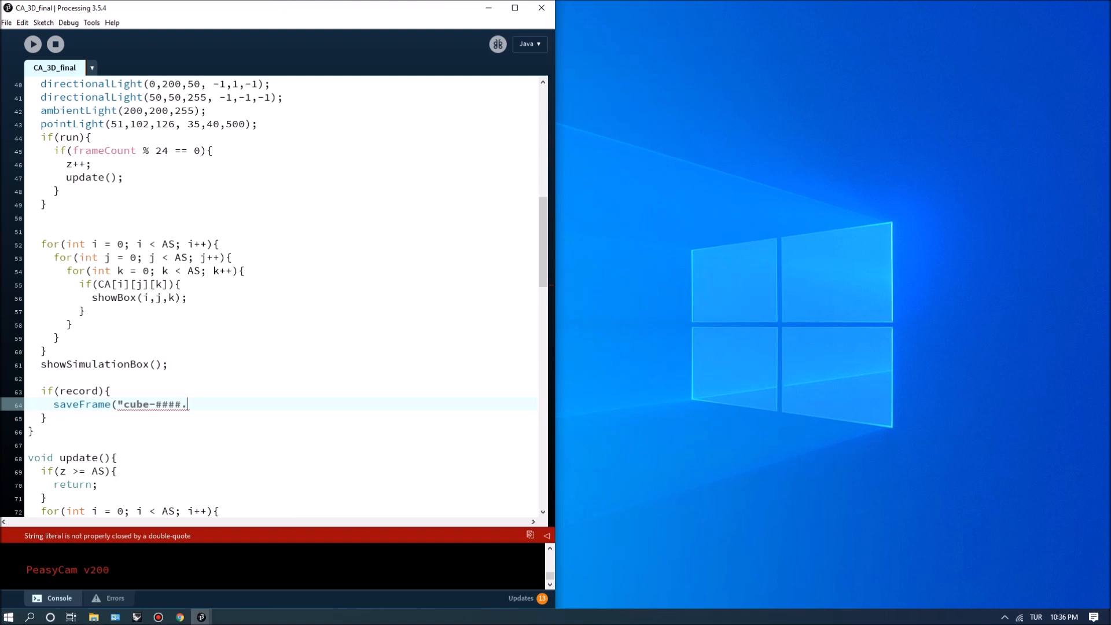
text(jpg");)
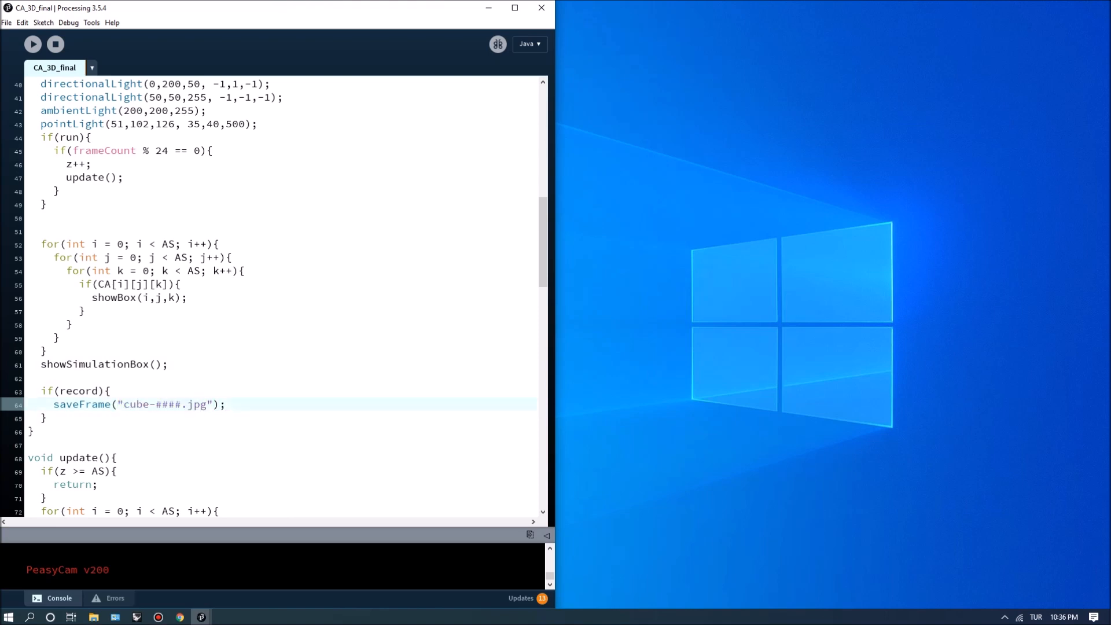
double_click(166, 405)
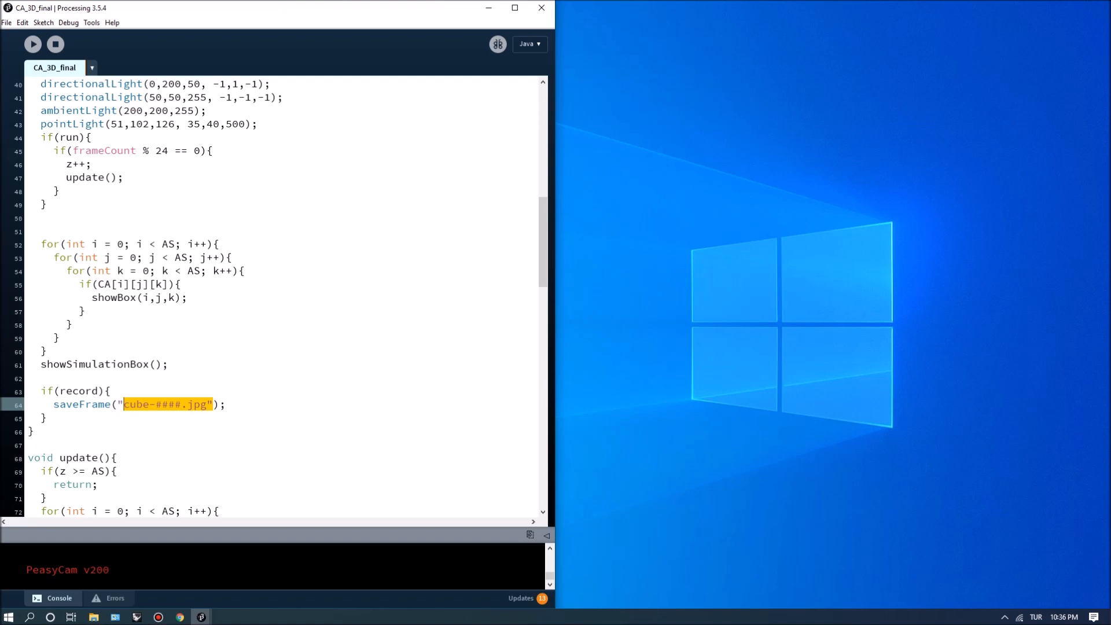
scroll(down, 3)
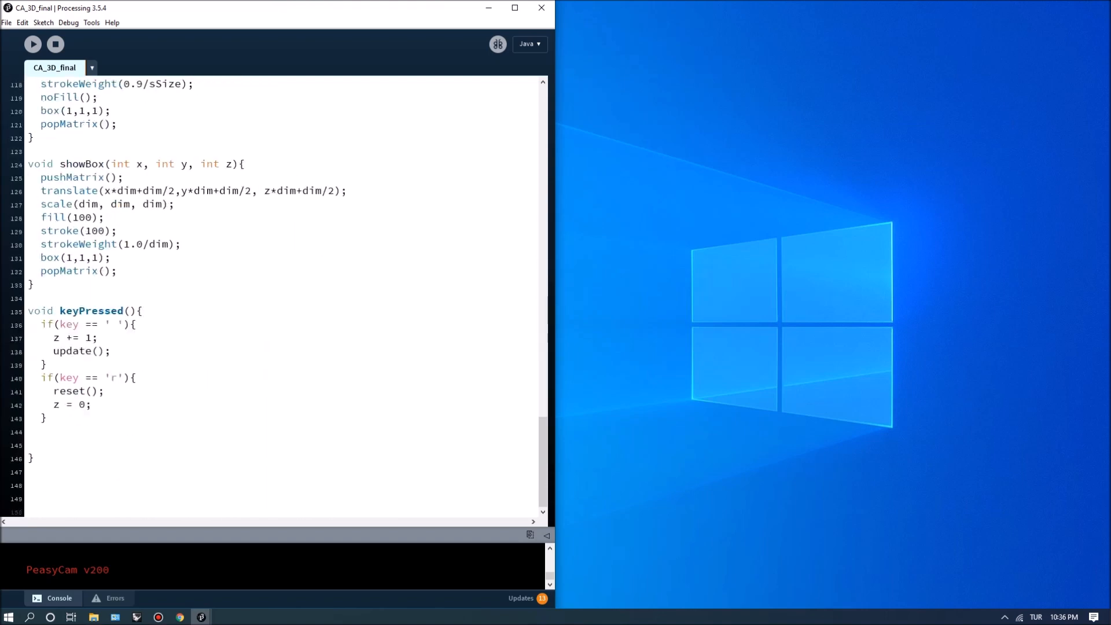
Add if(key == 'x'){ record = !record; } to keyPressed and select record in the copy.
text(if)
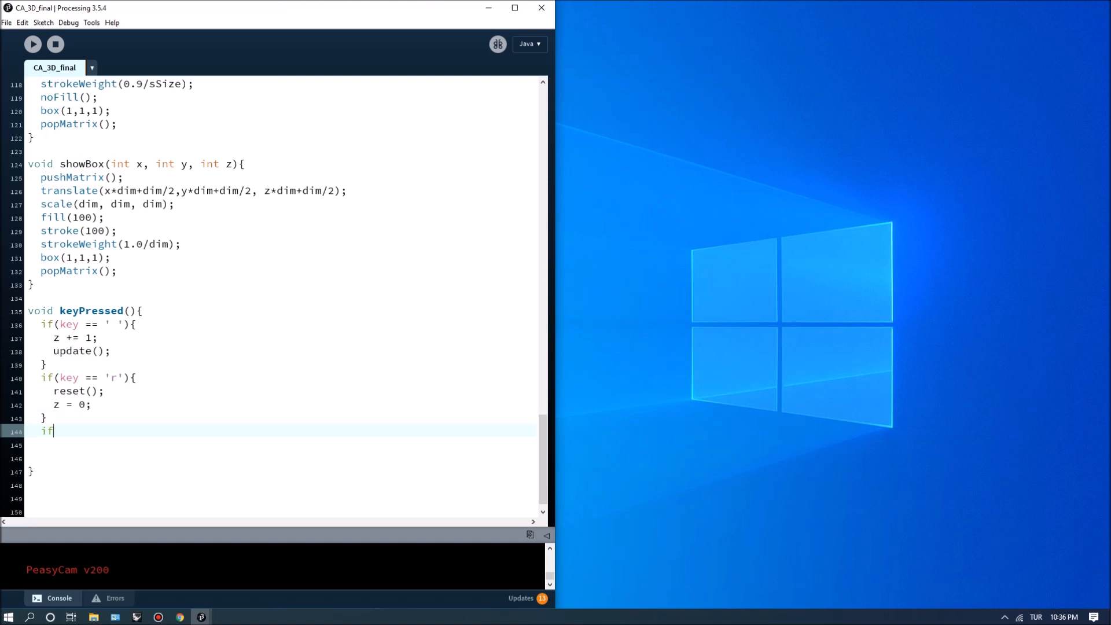
text((key)
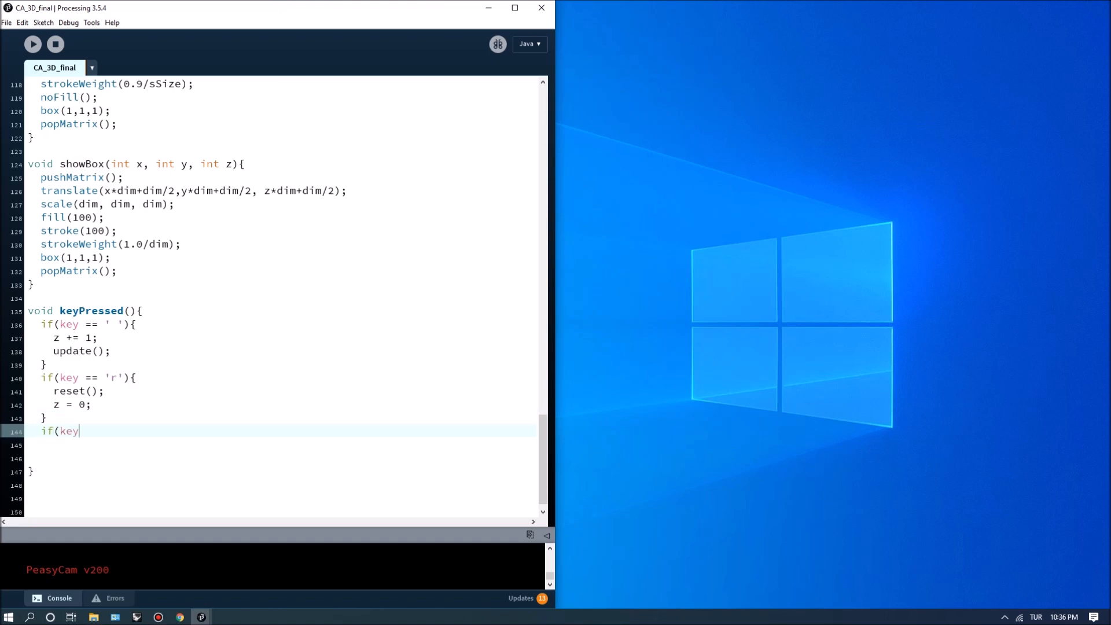
text(==)
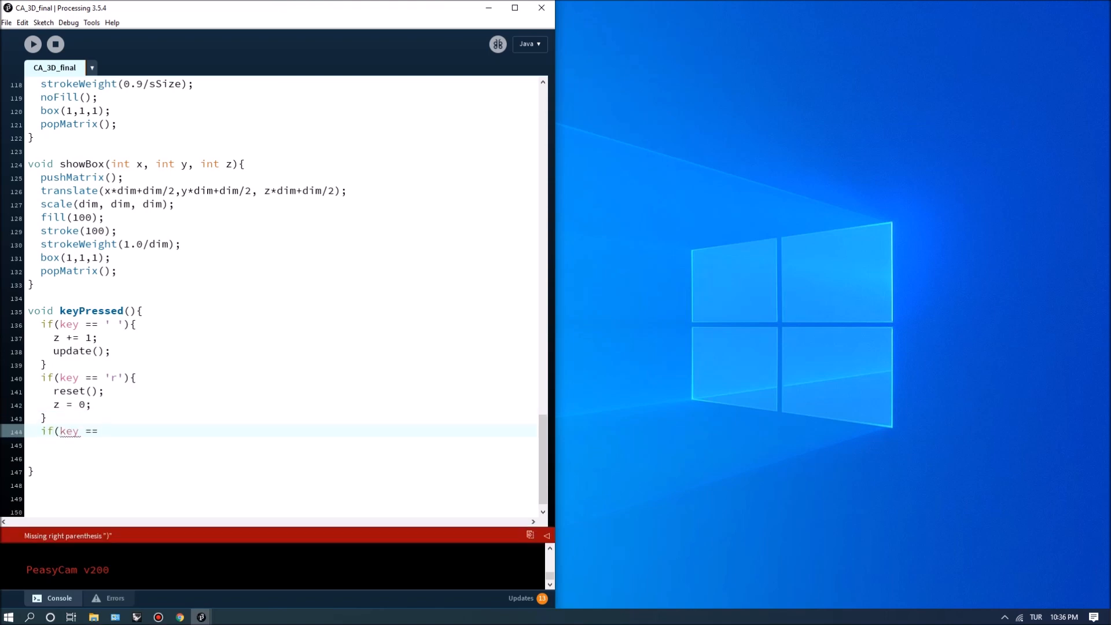
text('x')
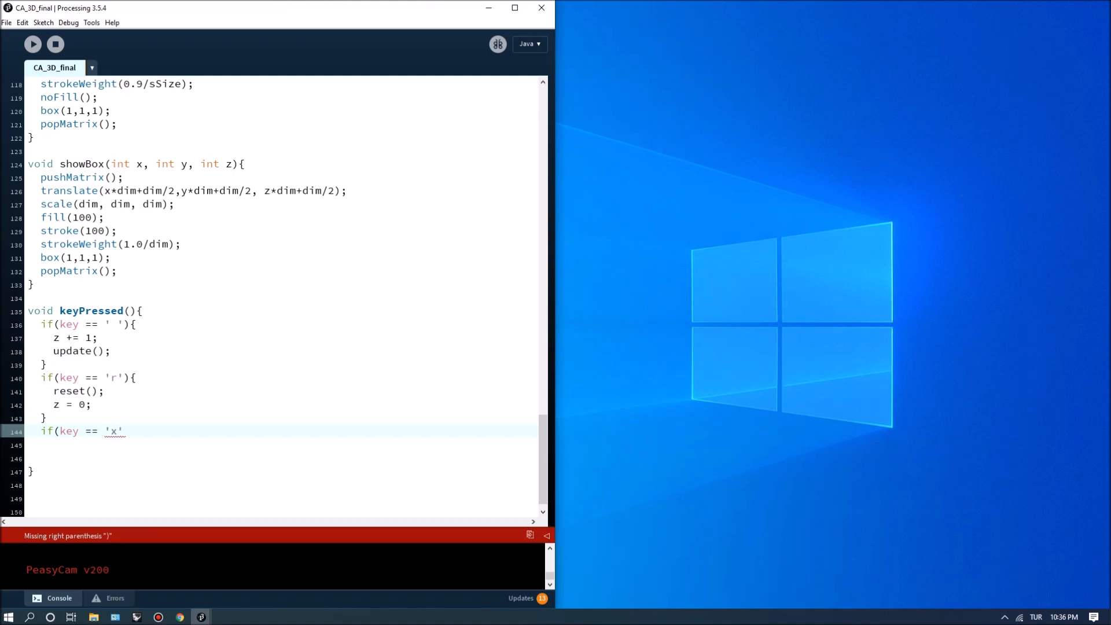
text(){)
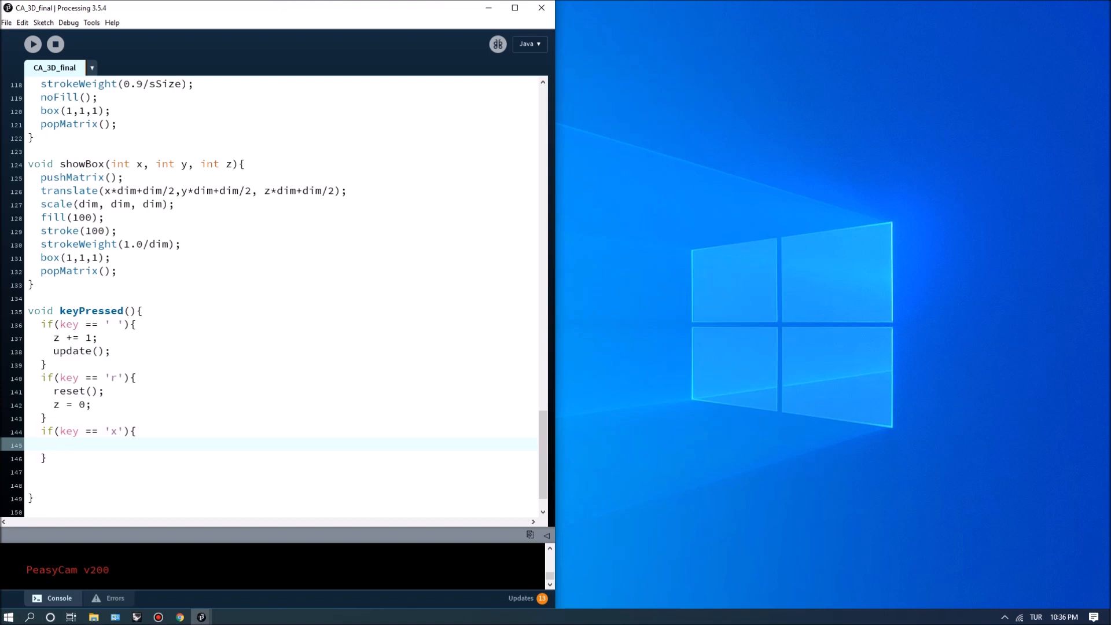
text(record)
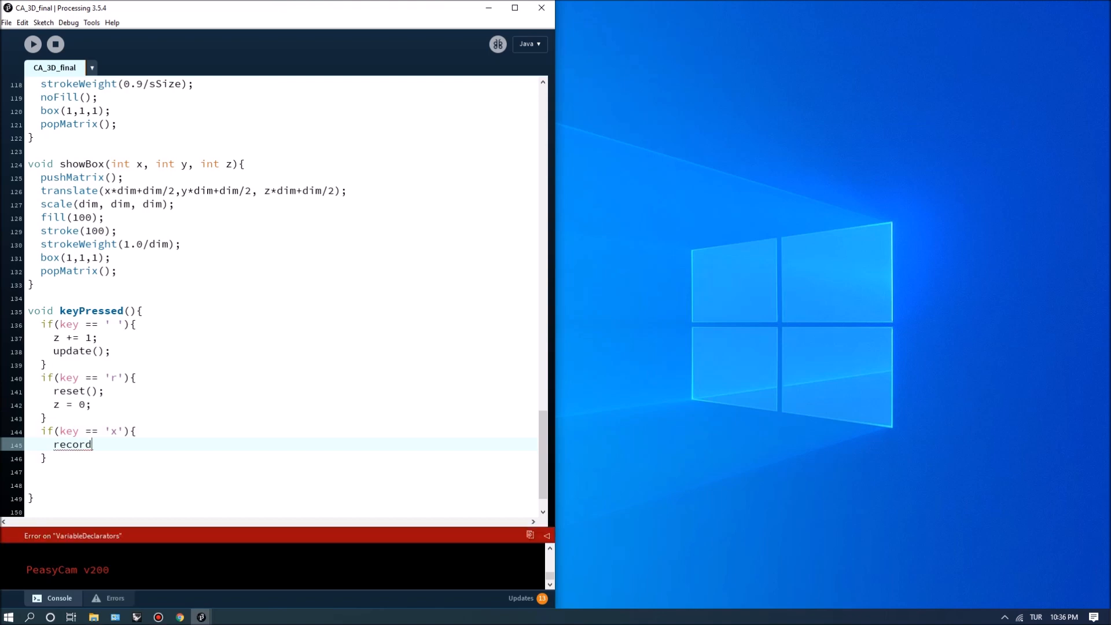
text(= true)
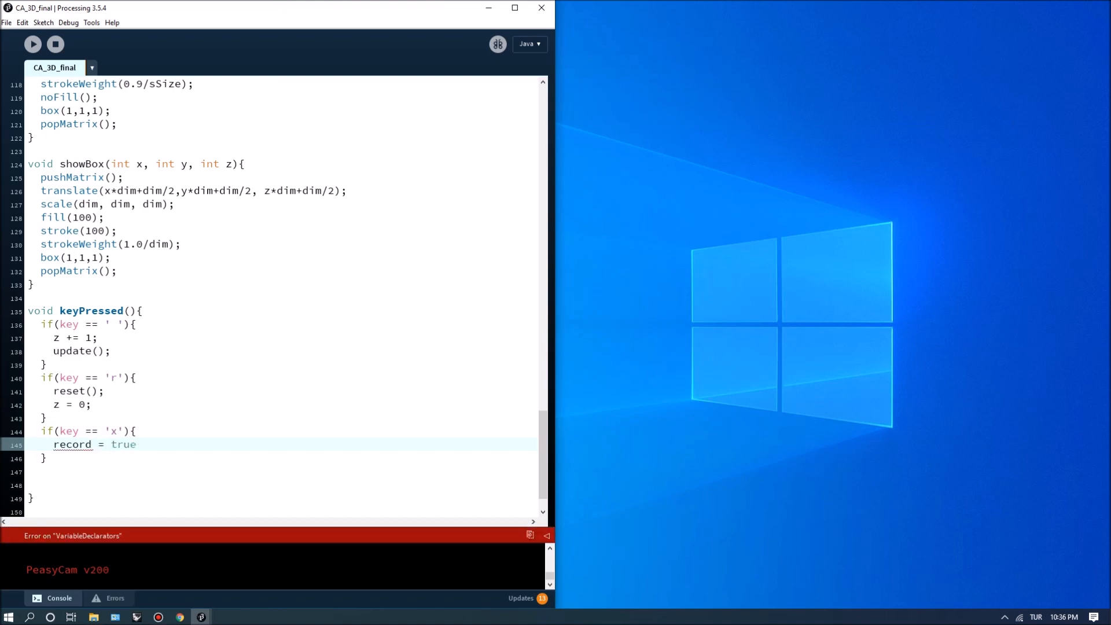
key(Backspace)
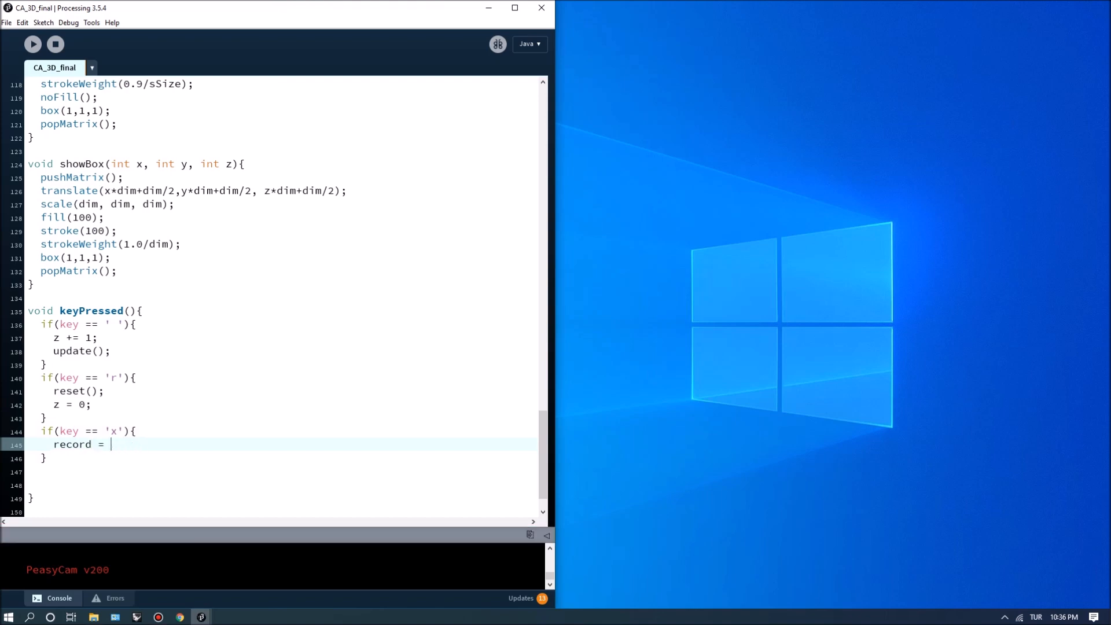
text(!reco)
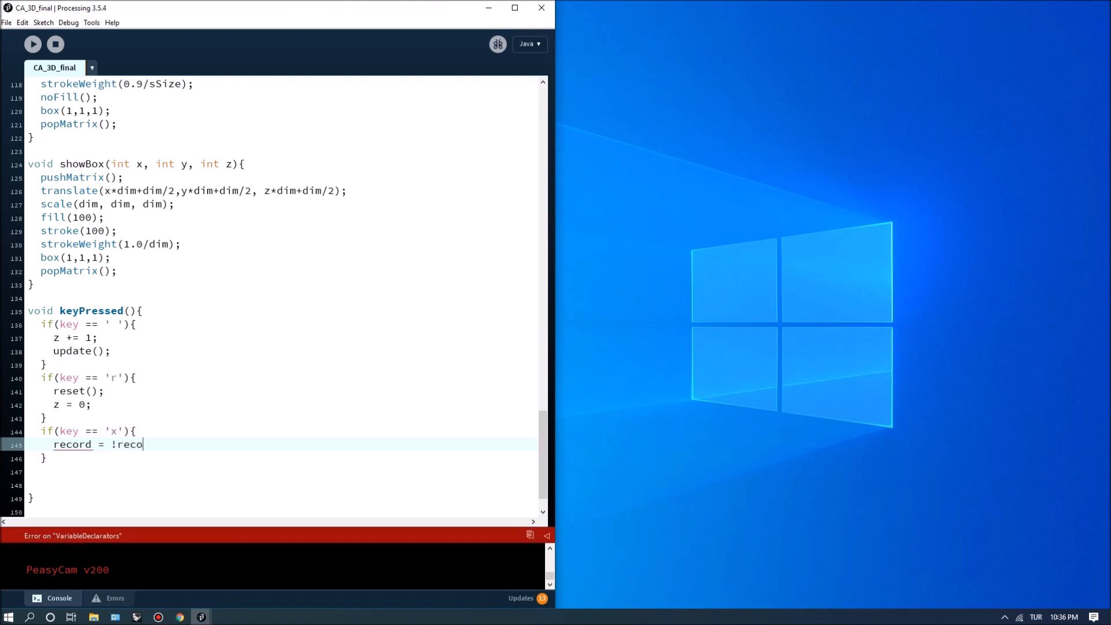
text(rd;)
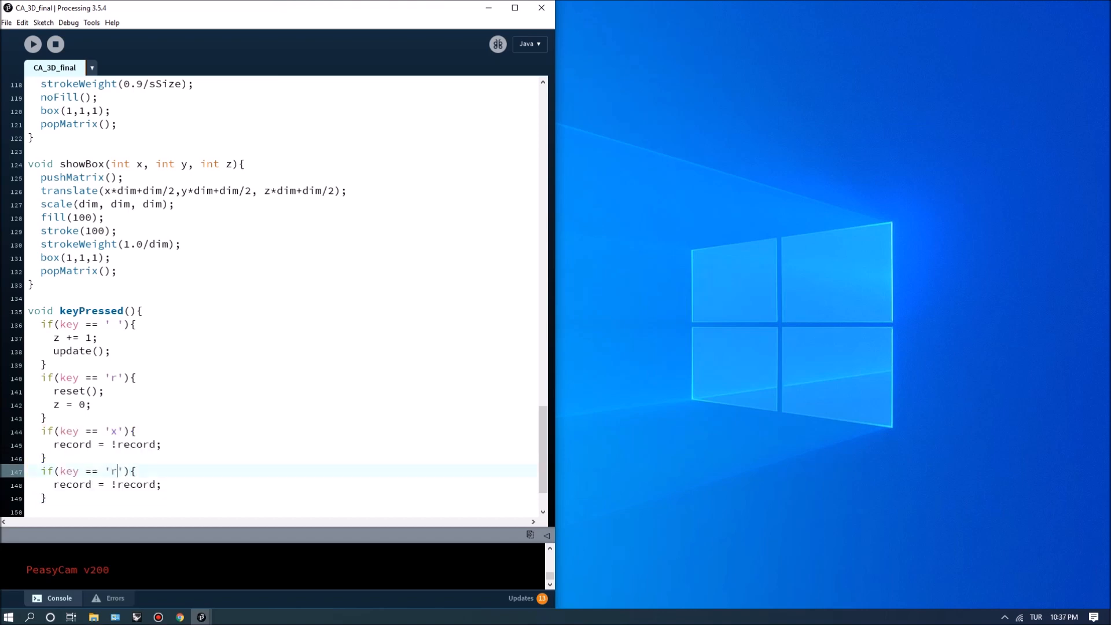
double_click(117, 484)
text(run = !run;)
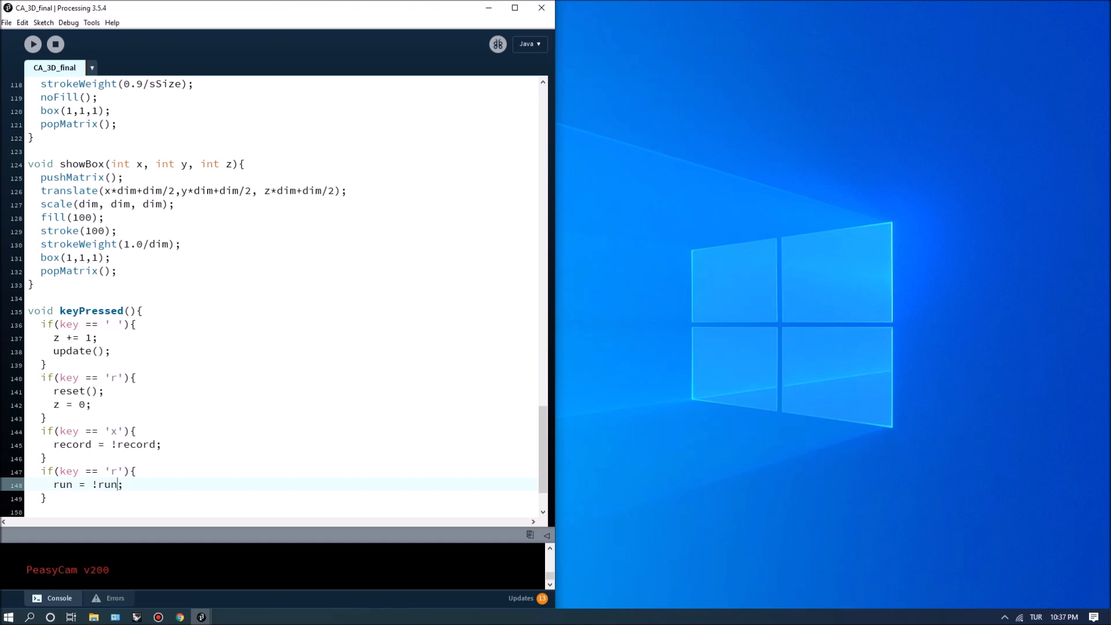
mouse_move(32, 44)
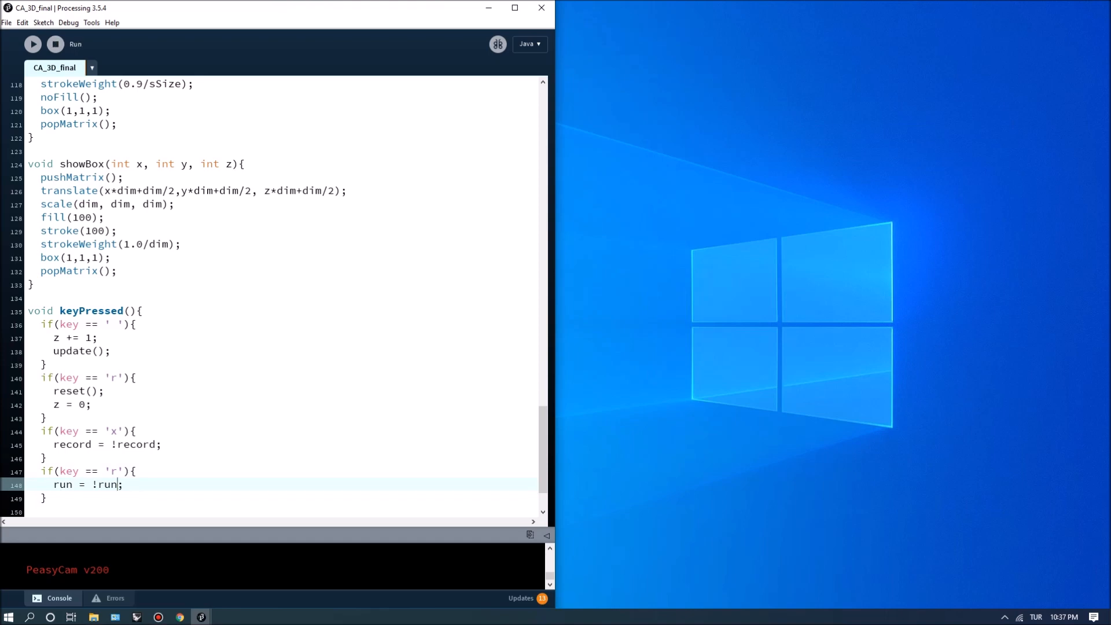
click(33, 44)
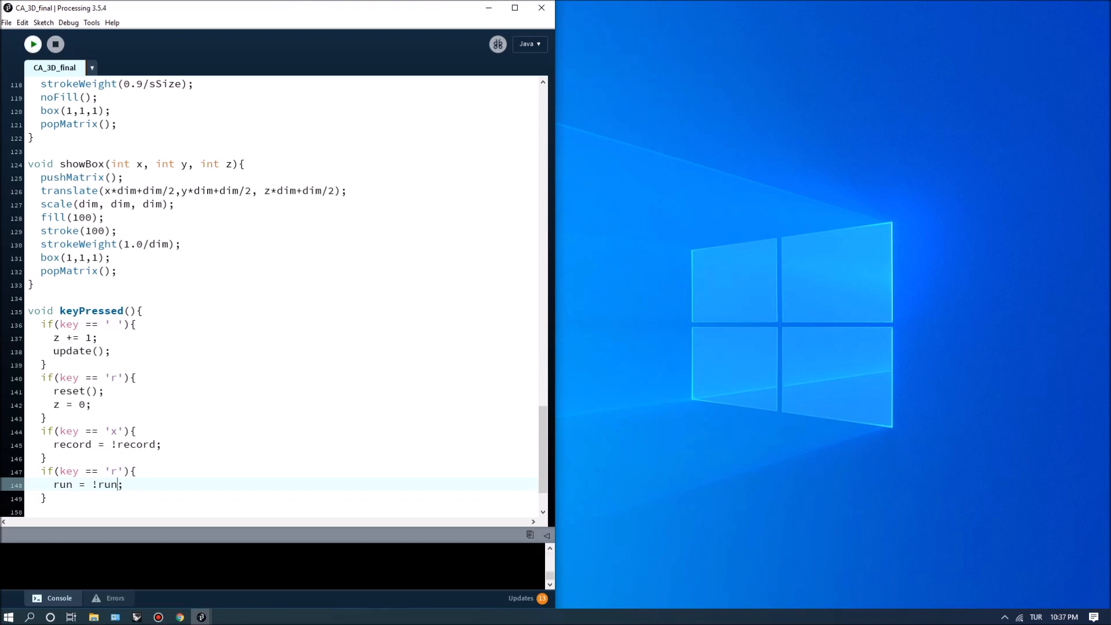
click(32, 44)
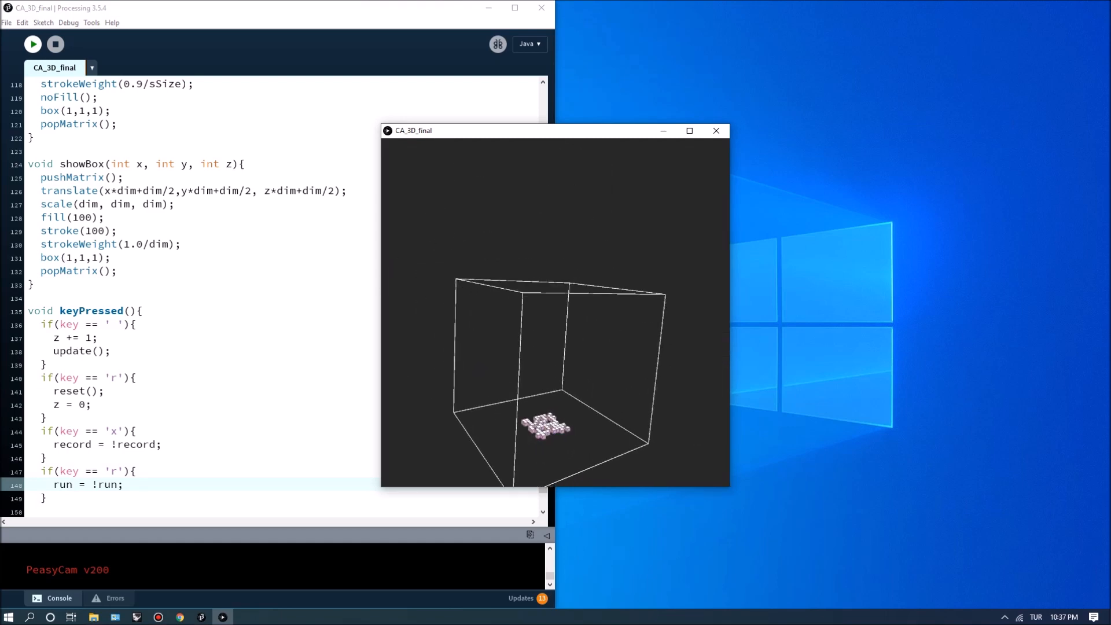
click(715, 130)
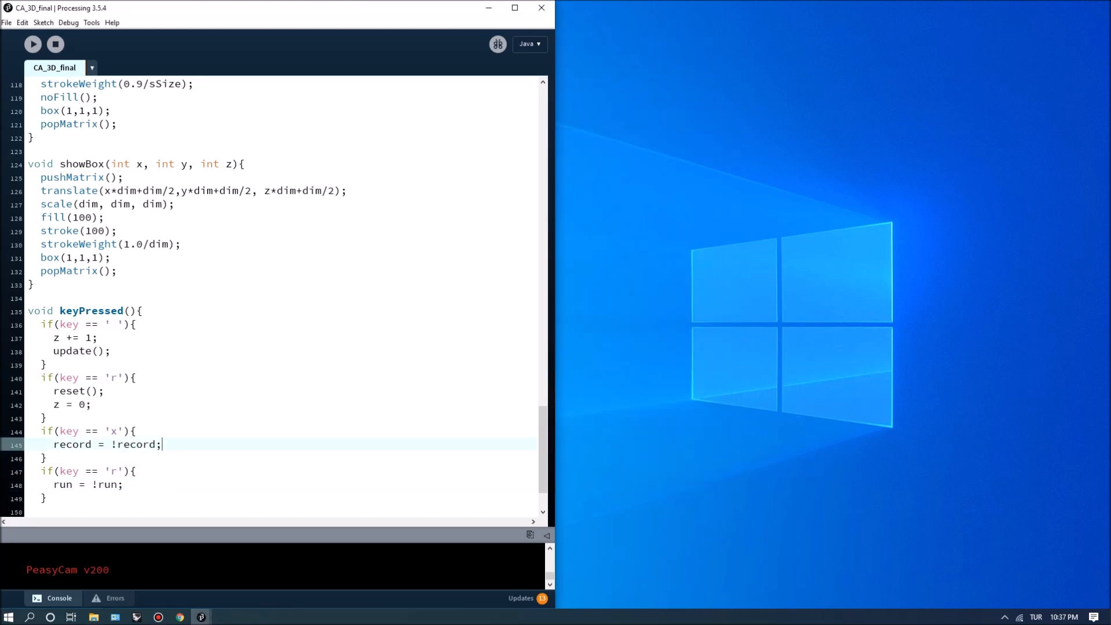
scroll(up, 3)
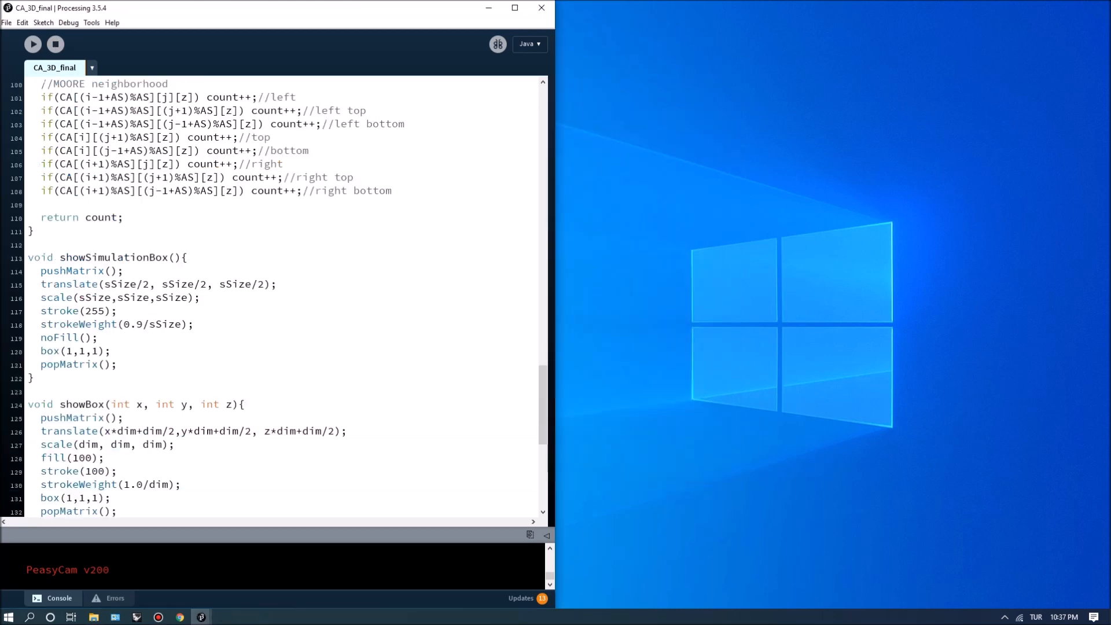
scroll(up, 3)
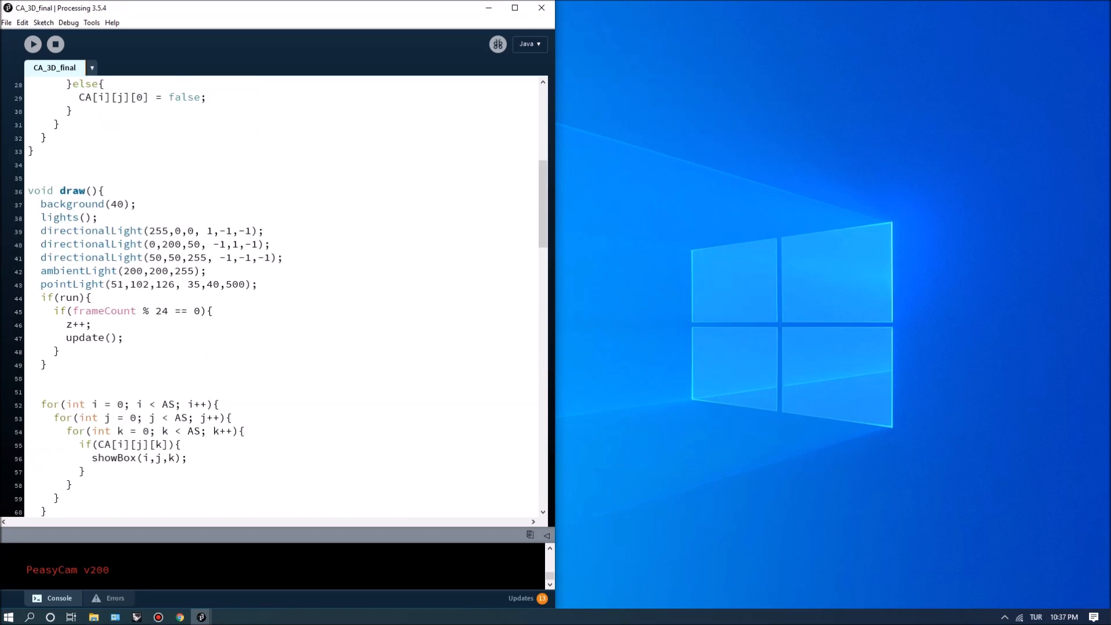
scroll(down, 3)
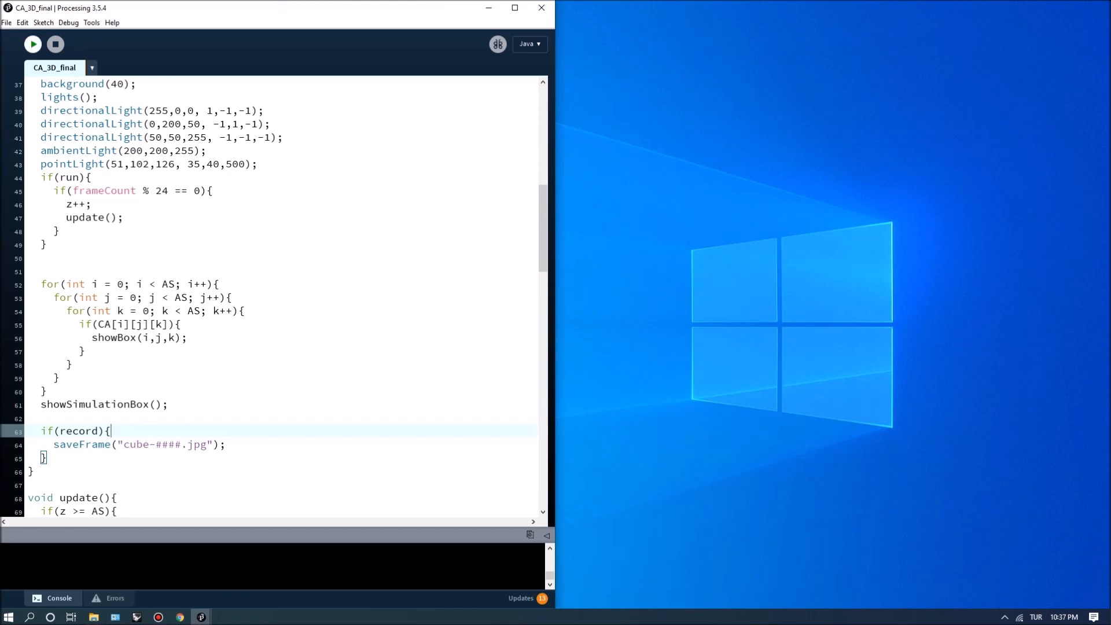
click(32, 44)
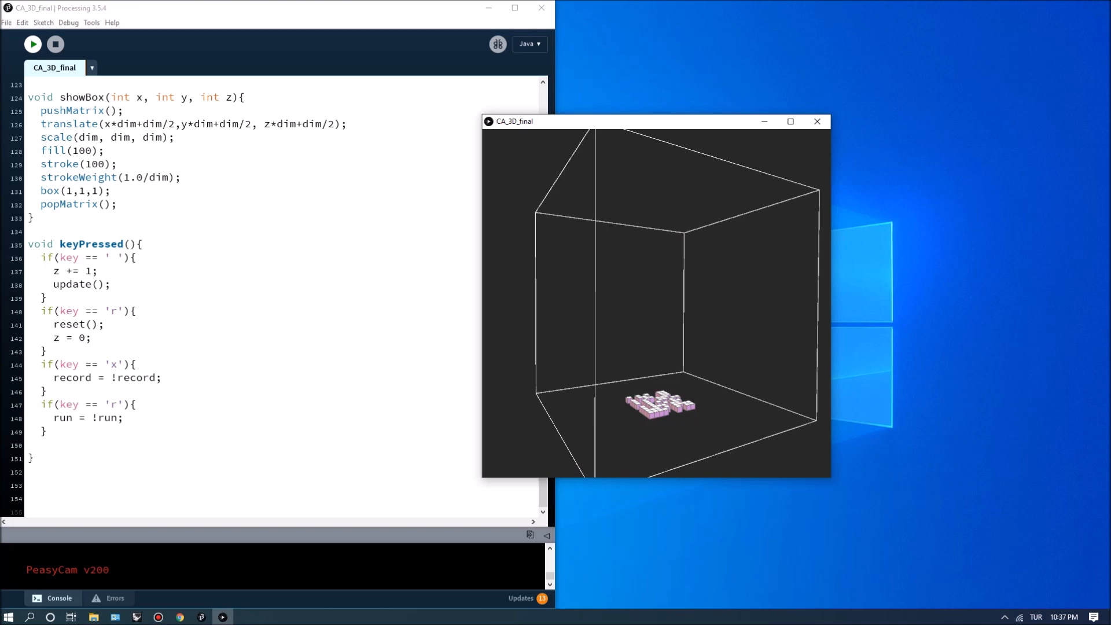
Toggle recording and running, let the automaton grow into a tall column, then close the sketch.
key(space)
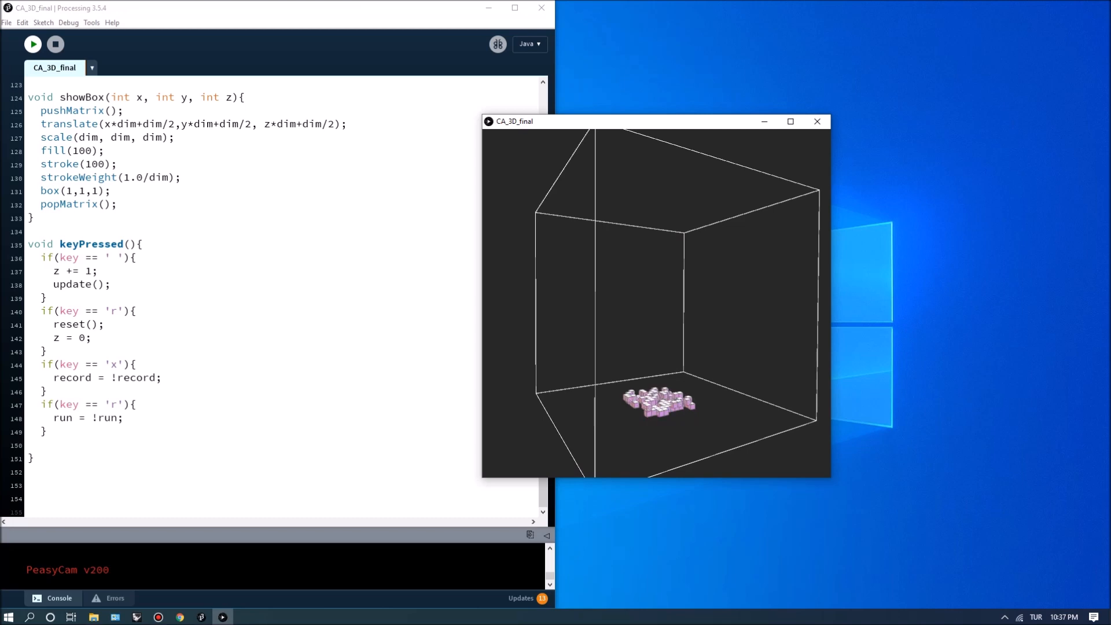
key(space)
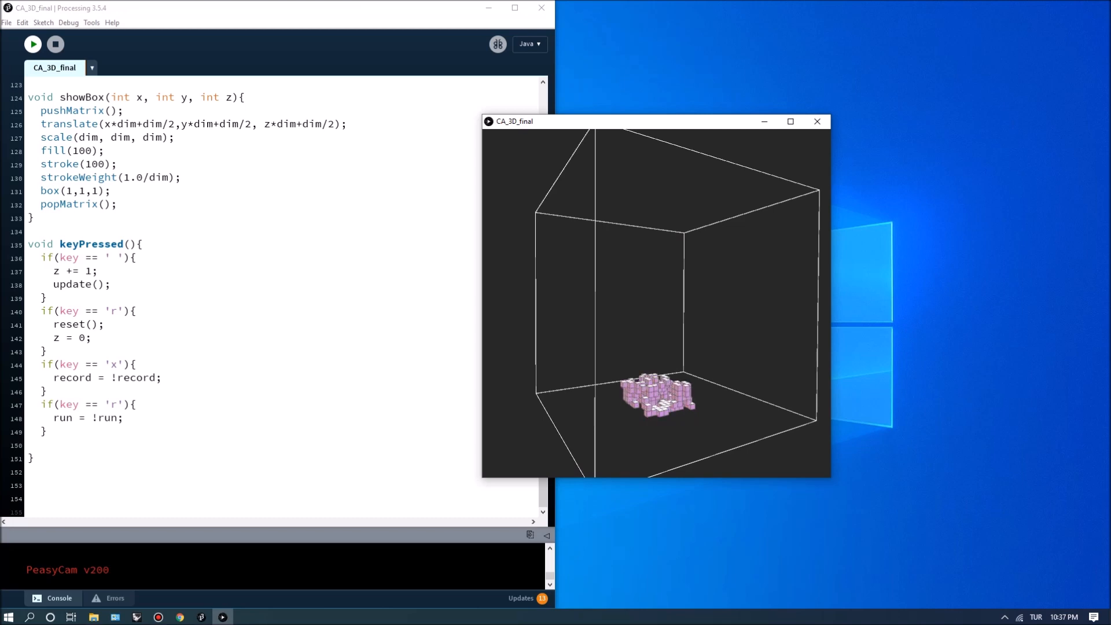
key(space)
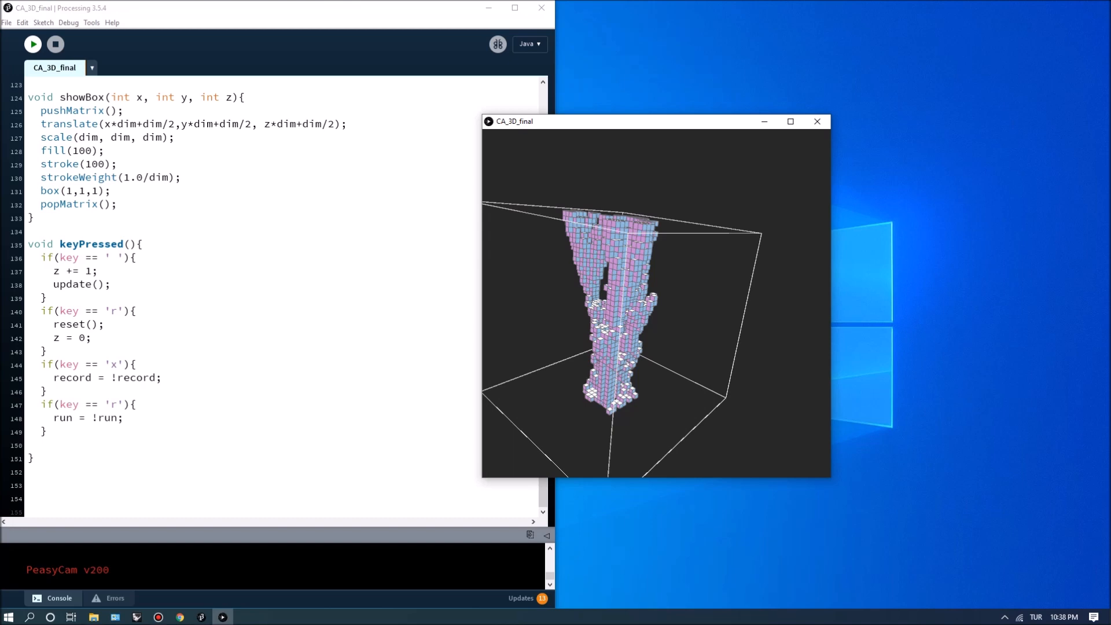
click(816, 121)
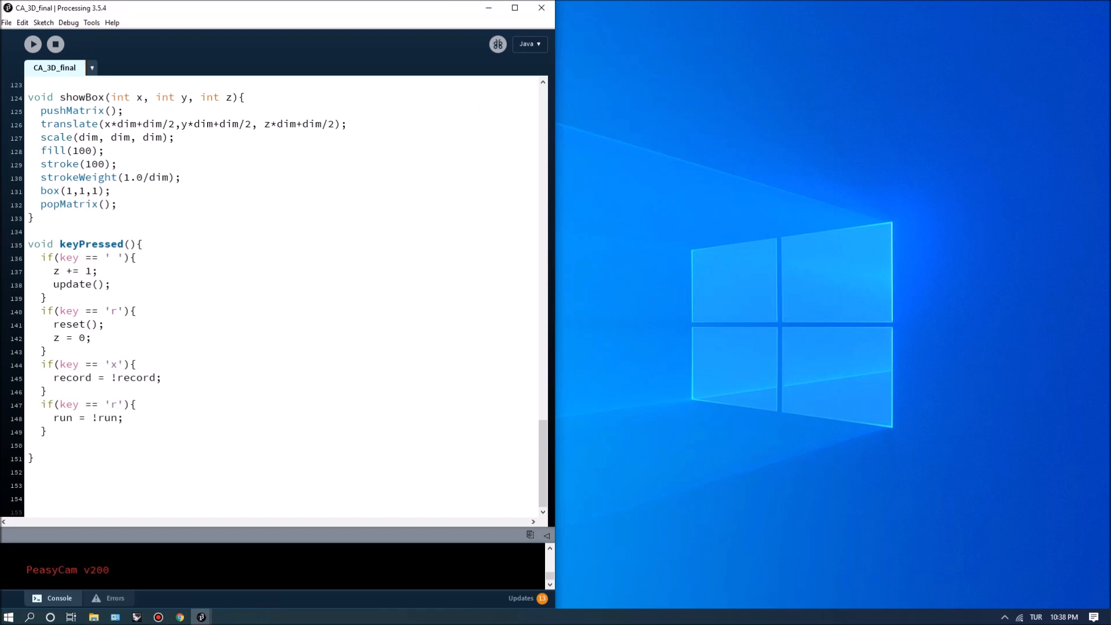
Scroll the editor up toward update() and drag the window aside.
scroll(up, 3)
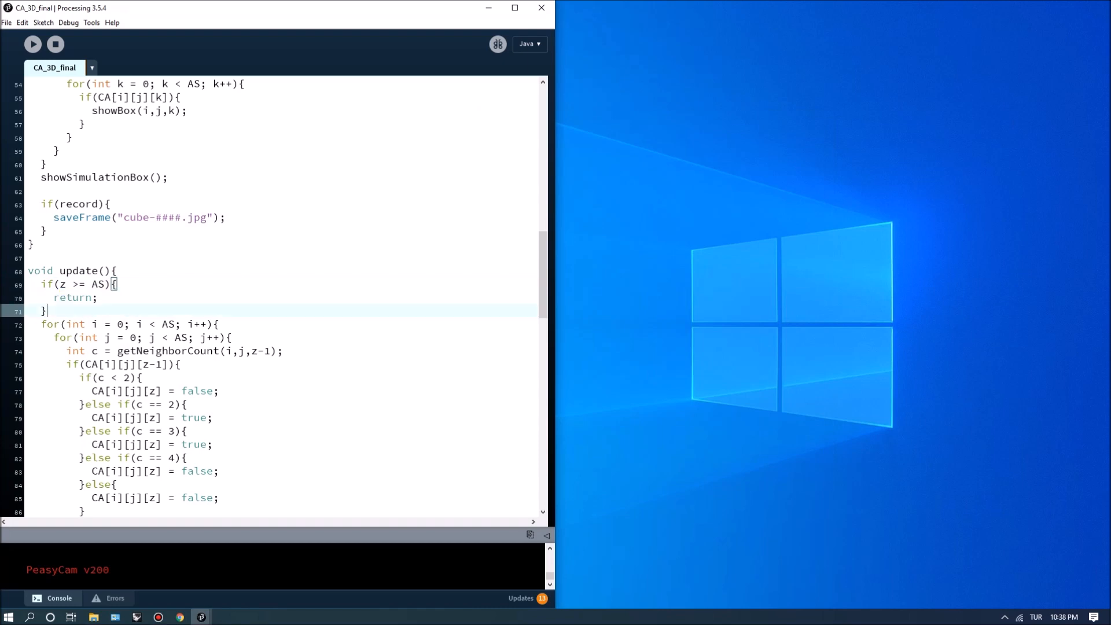
scroll(up, 3)
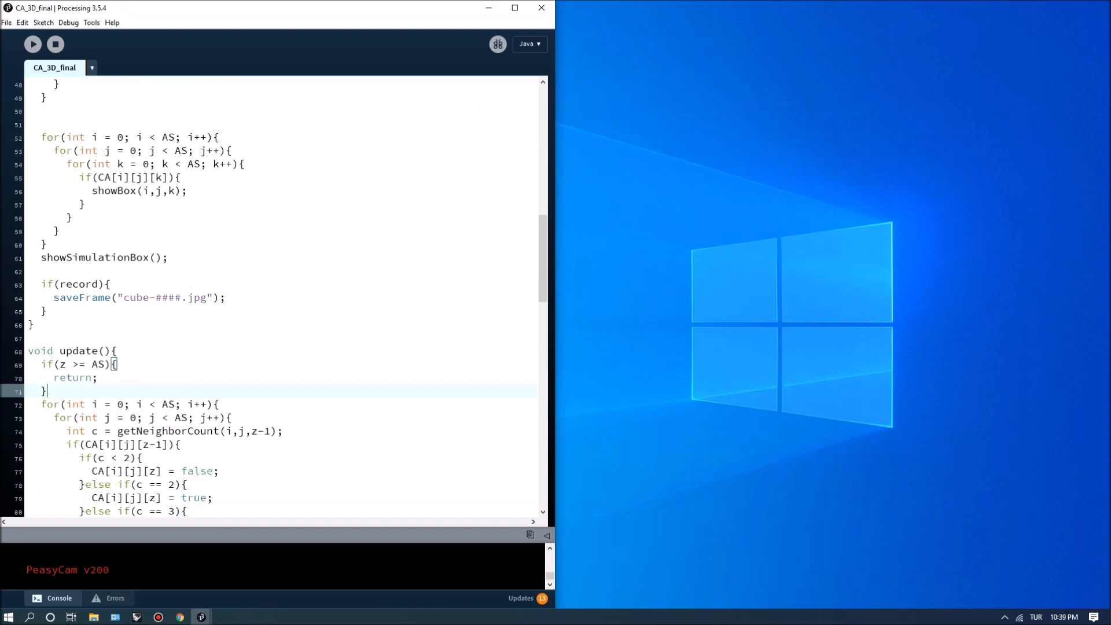
drag(283, 7, 245, 157)
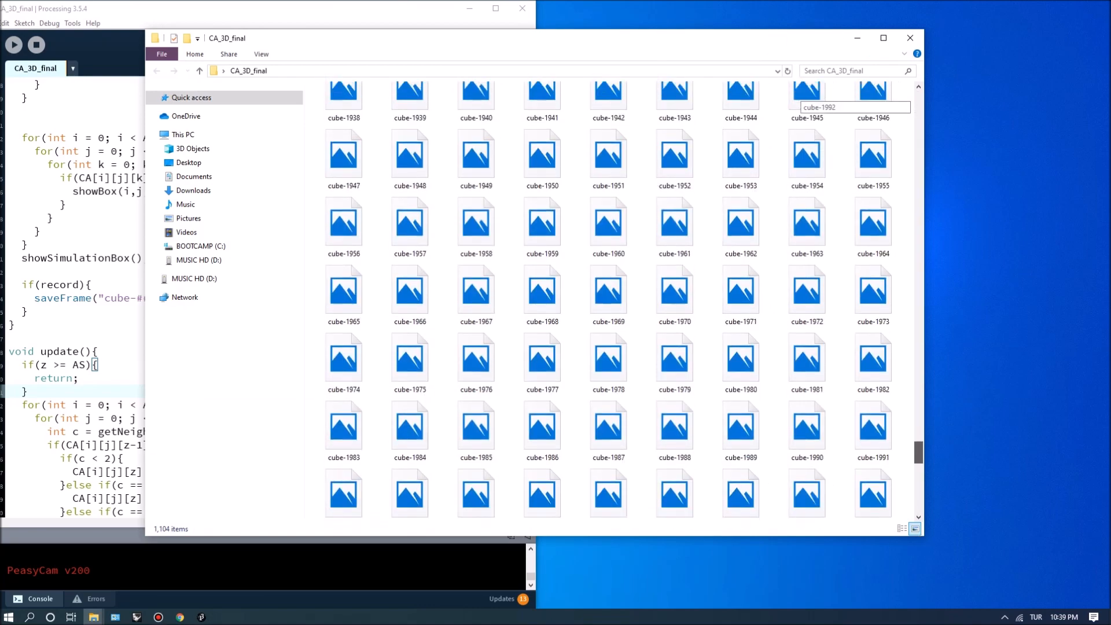
Scroll through the saved cube-####.jpg frames in the CA_3D_final folder.
scroll(down, 3)
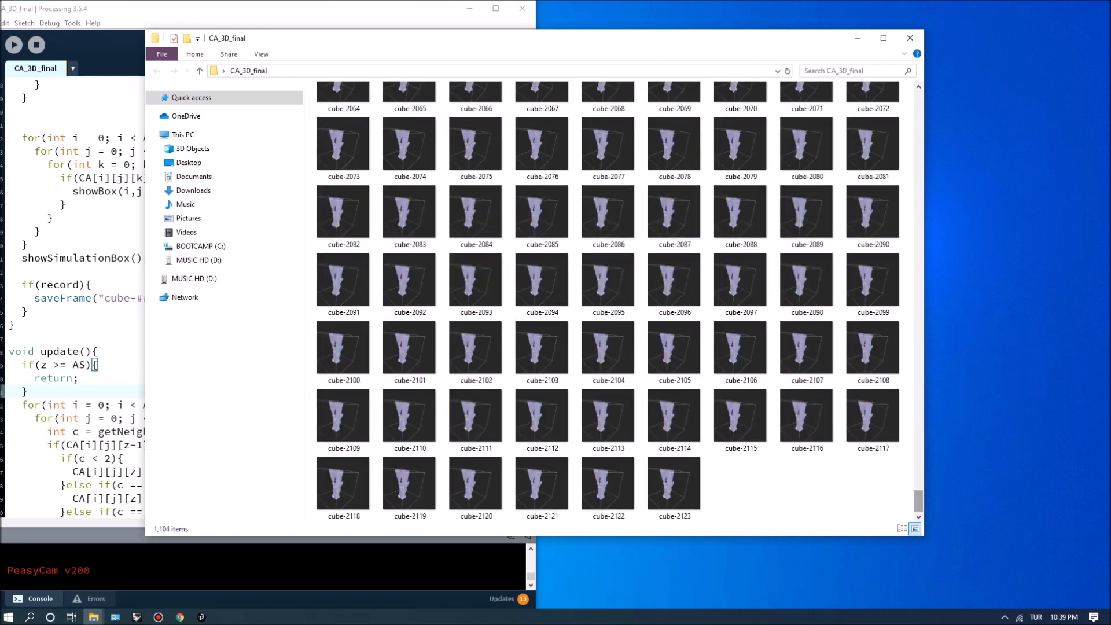
scroll(up, 3)
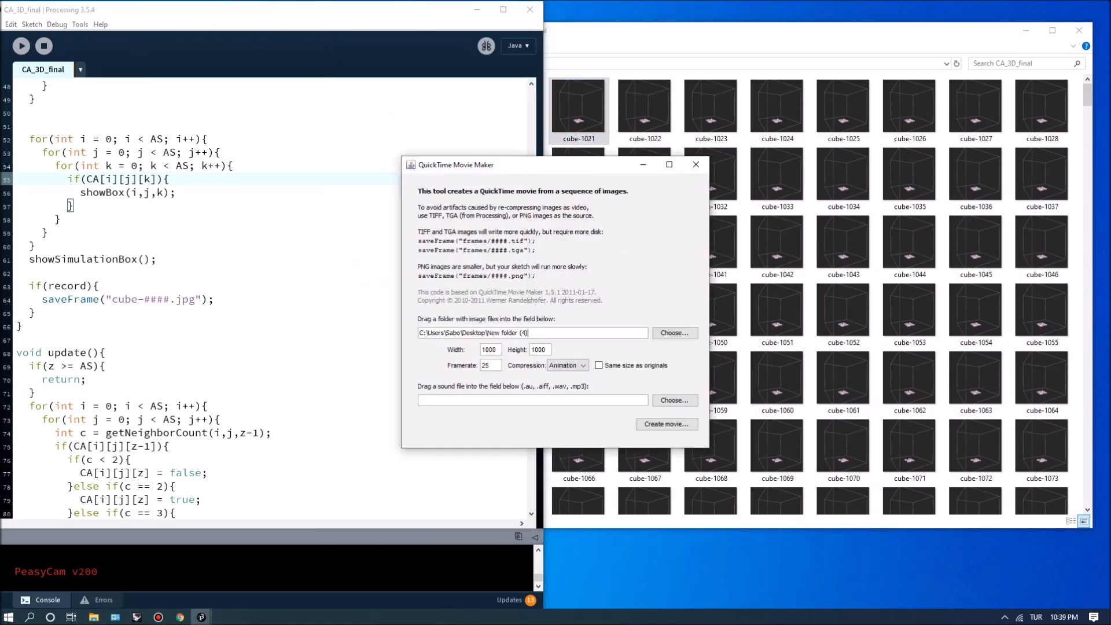
Choose the CA_3D_final folder as the Movie Maker image source.
click(672, 333)
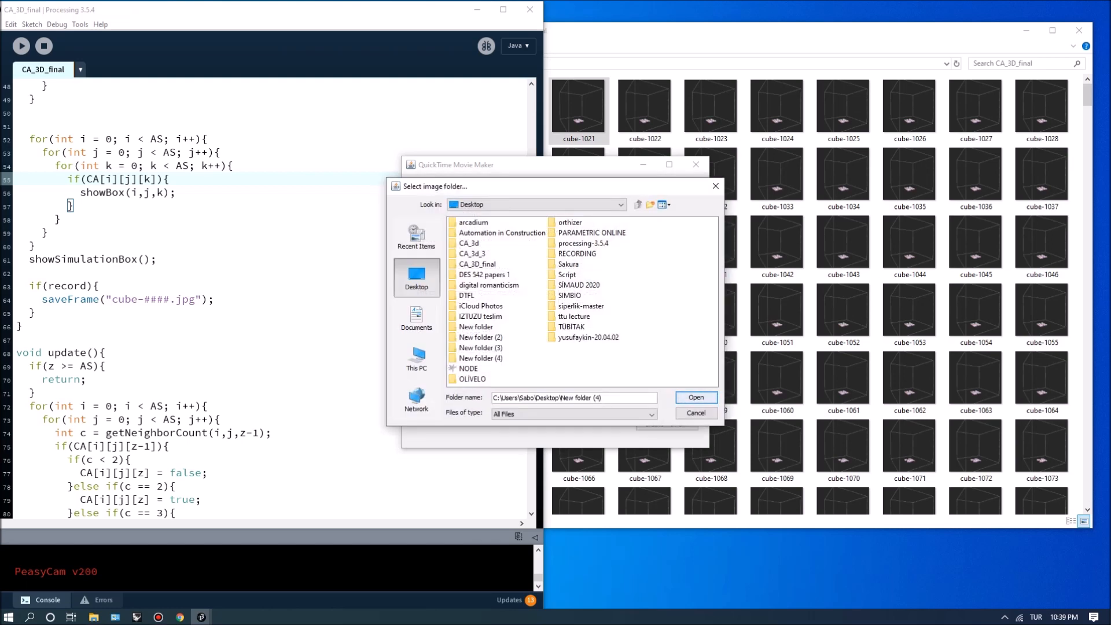
click(469, 243)
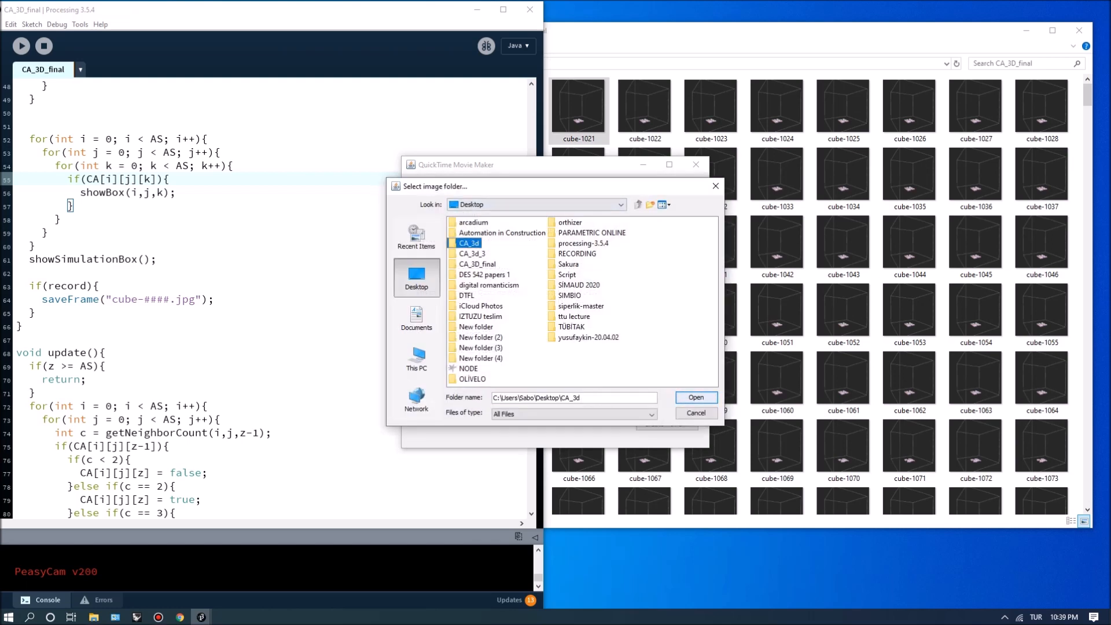
click(477, 264)
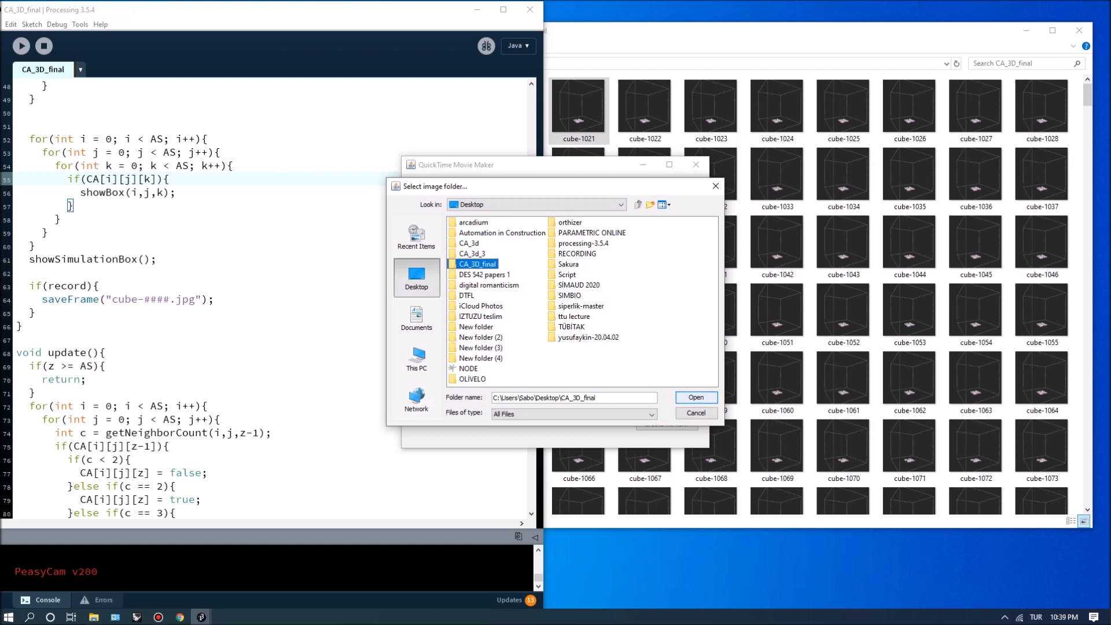
click(695, 397)
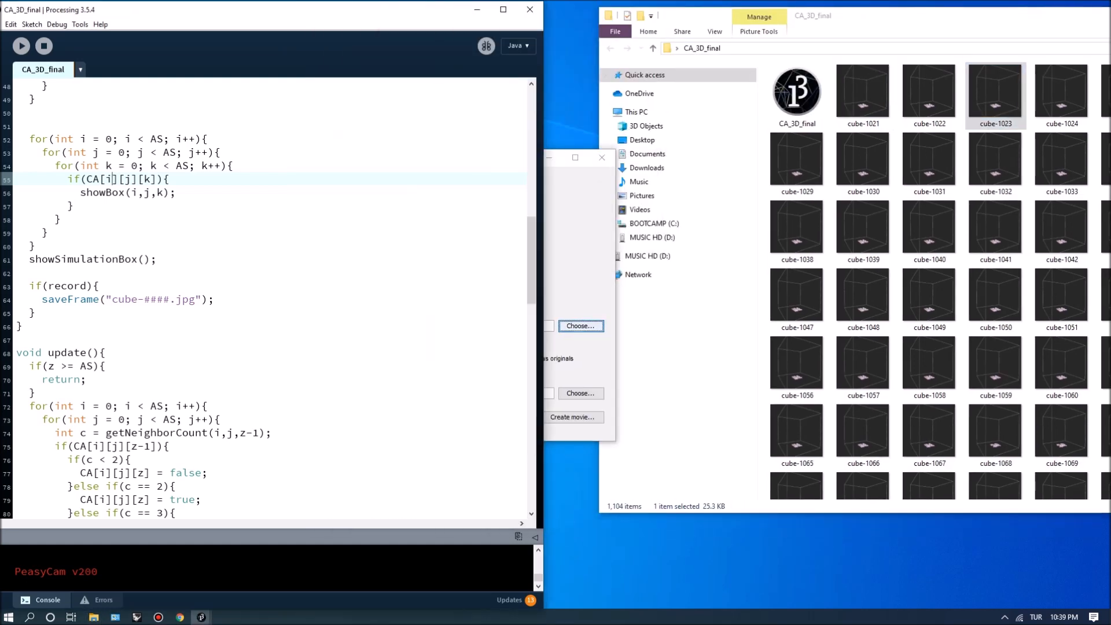
Set the movie size to 600 by 600 and start creating the movie.
scroll(up, 3)
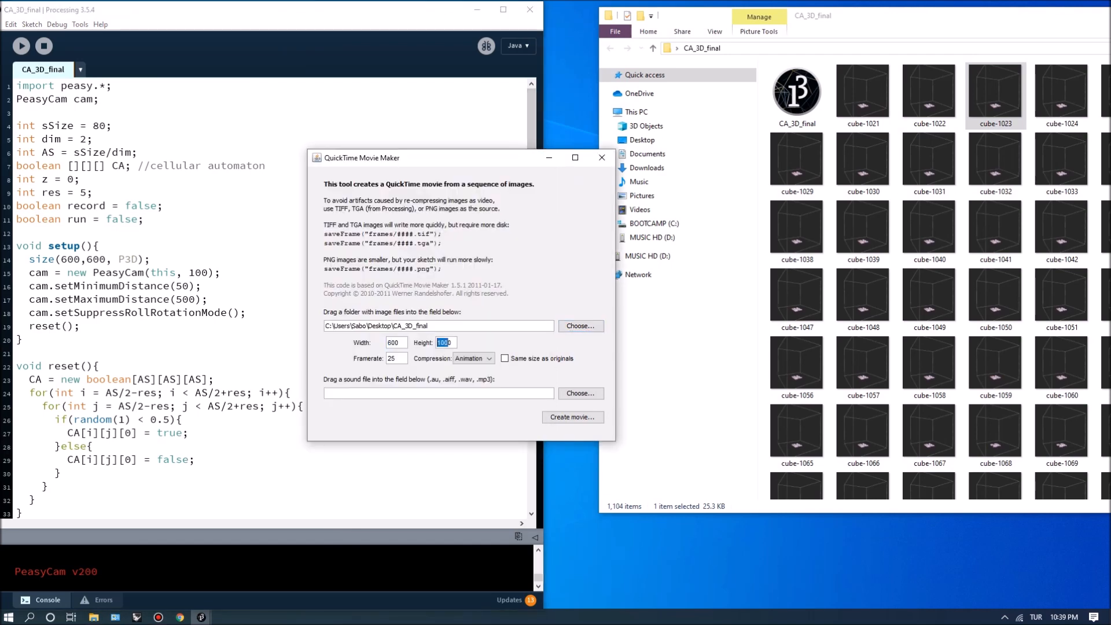
text(600)
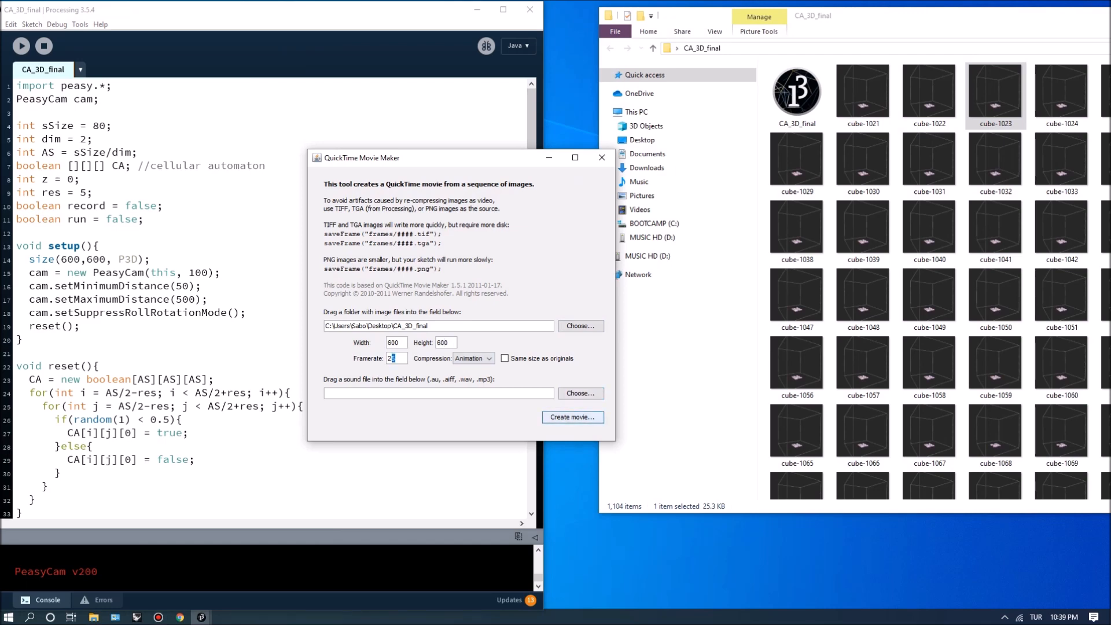
click(572, 417)
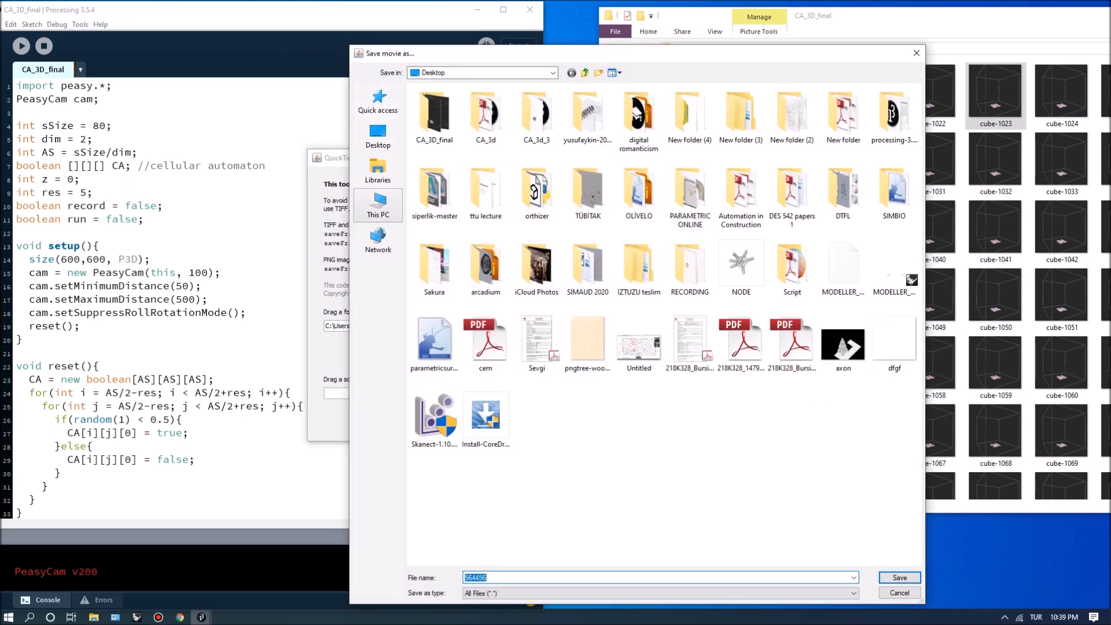
Save the movie as 'movie' and close Movie Maker once processing finishes.
text(m)
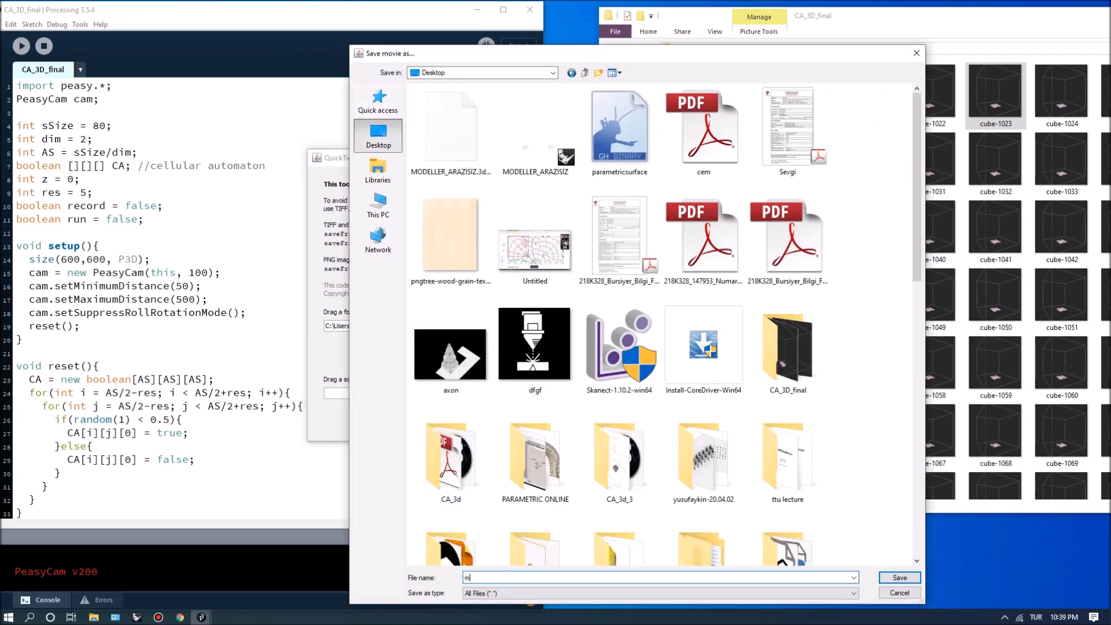
click(899, 577)
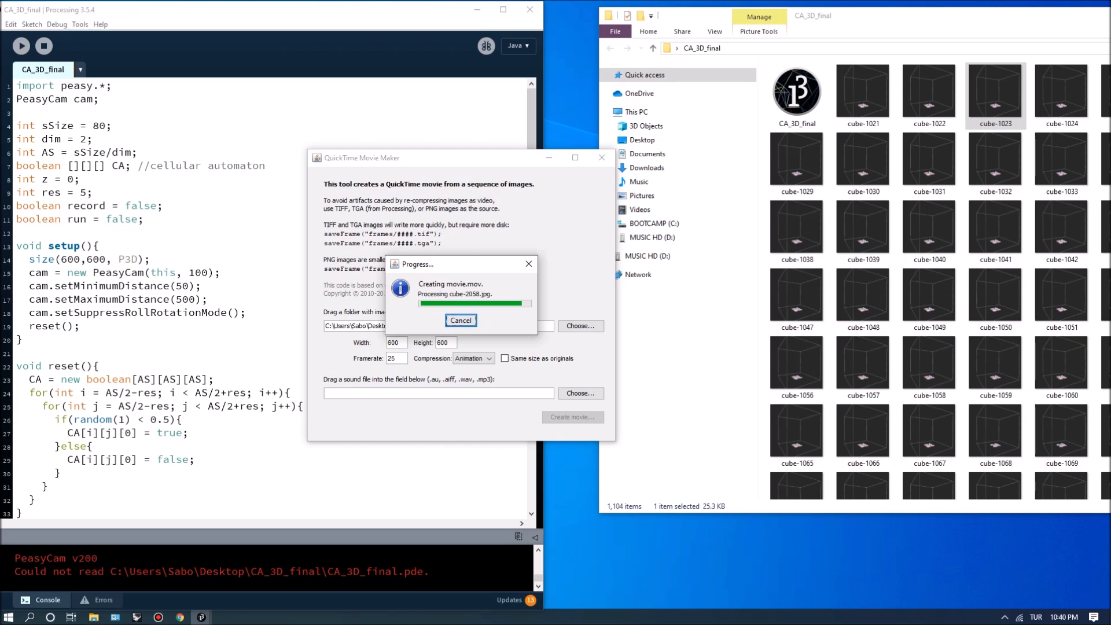
click(460, 320)
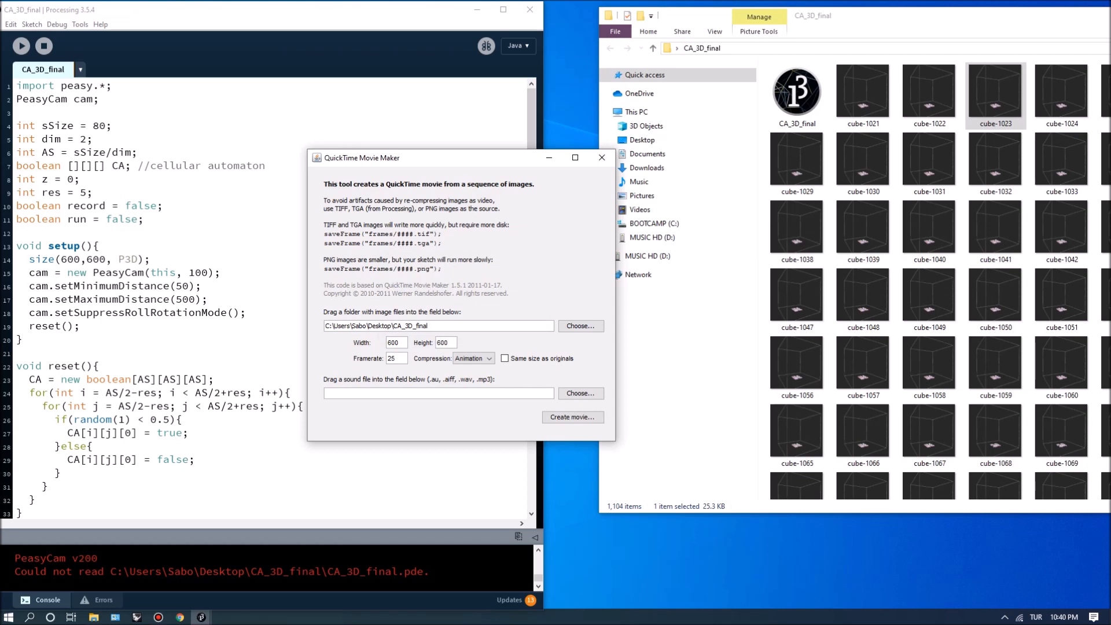
click(600, 157)
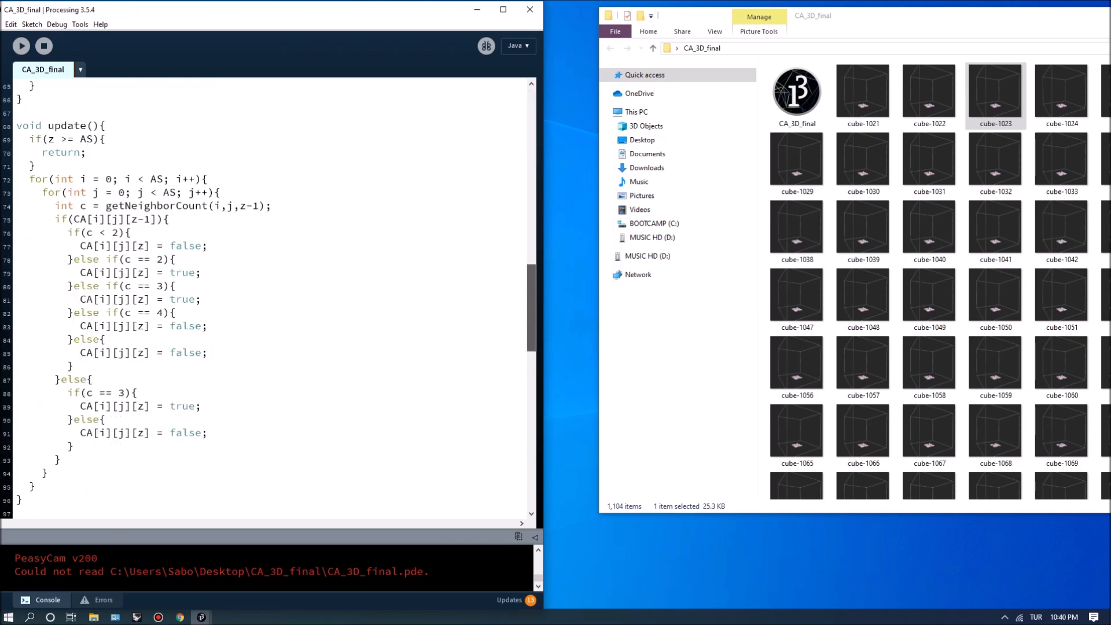
scroll(down, 3)
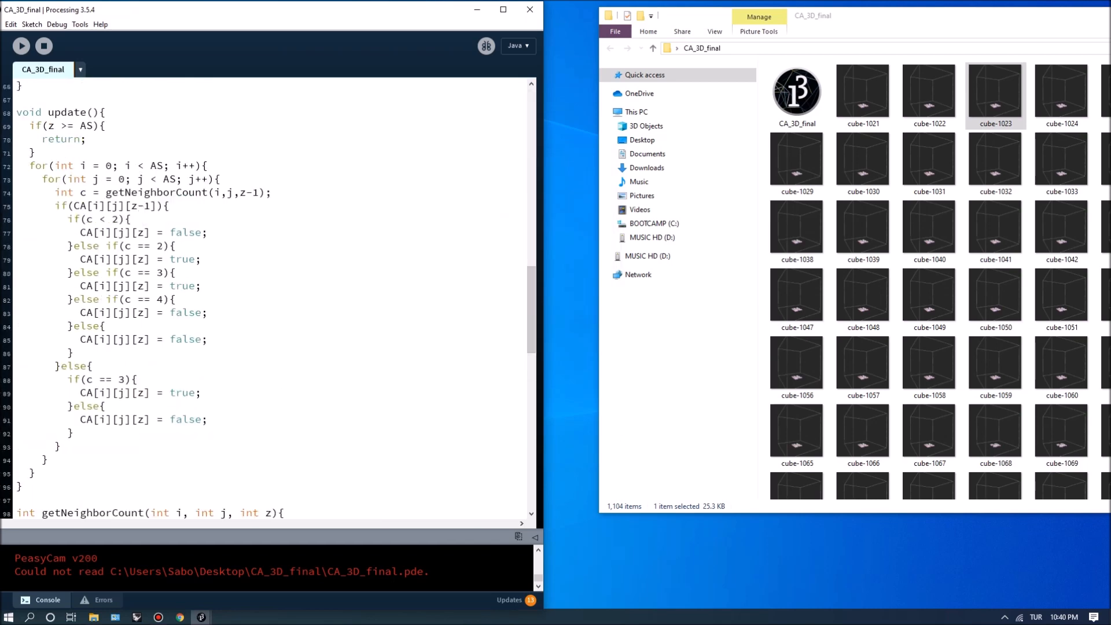
scroll(up, 3)
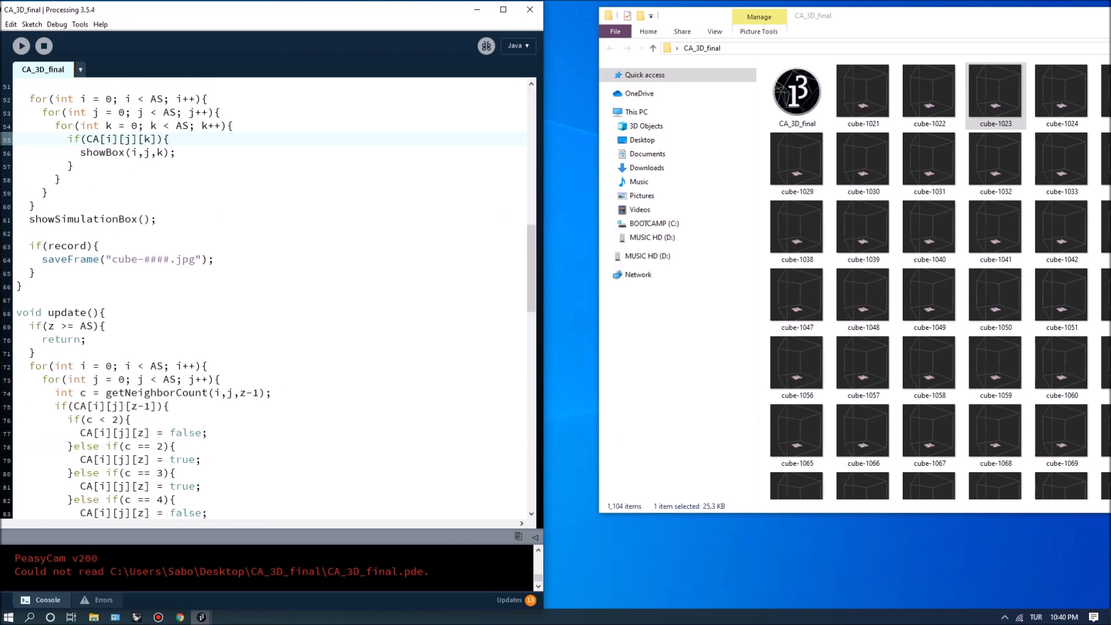
scroll(up, 3)
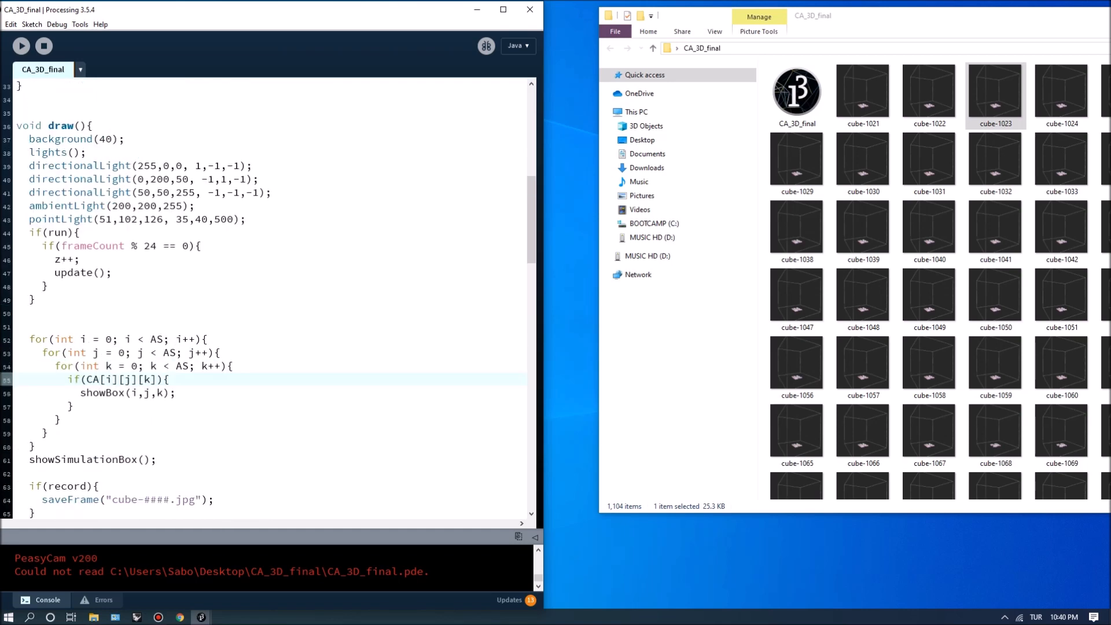
scroll(up, 3)
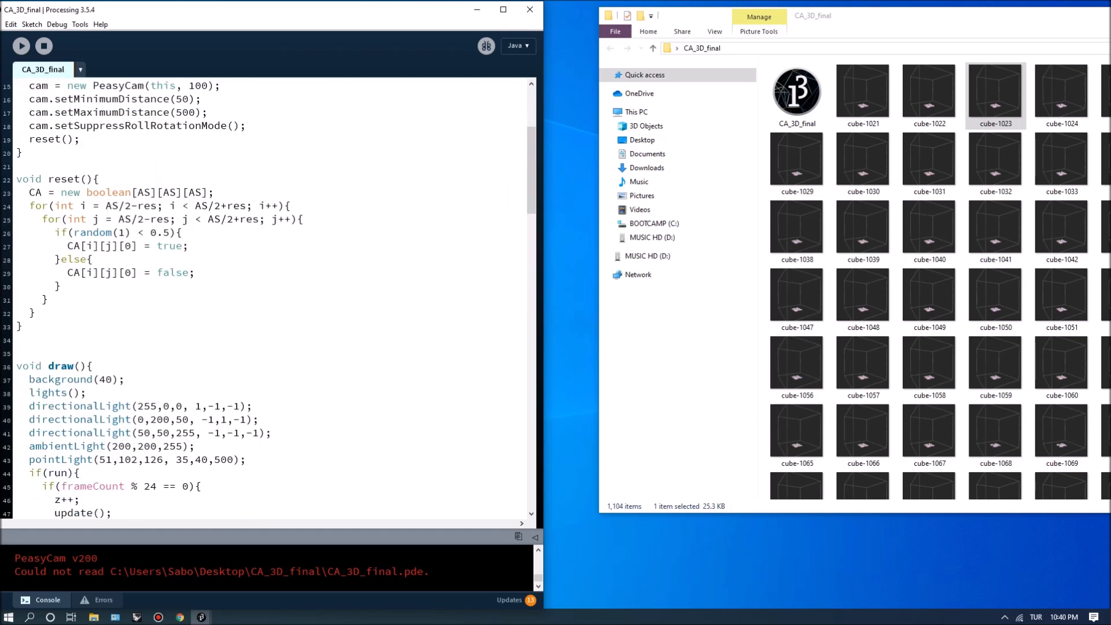
scroll(up, 3)
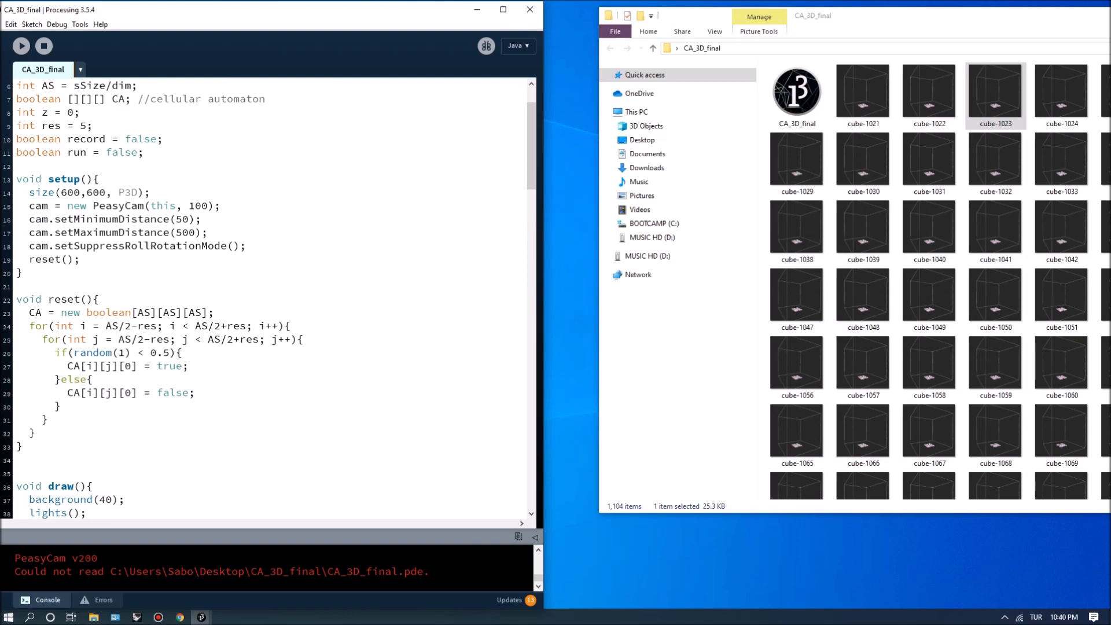
scroll(down, 3)
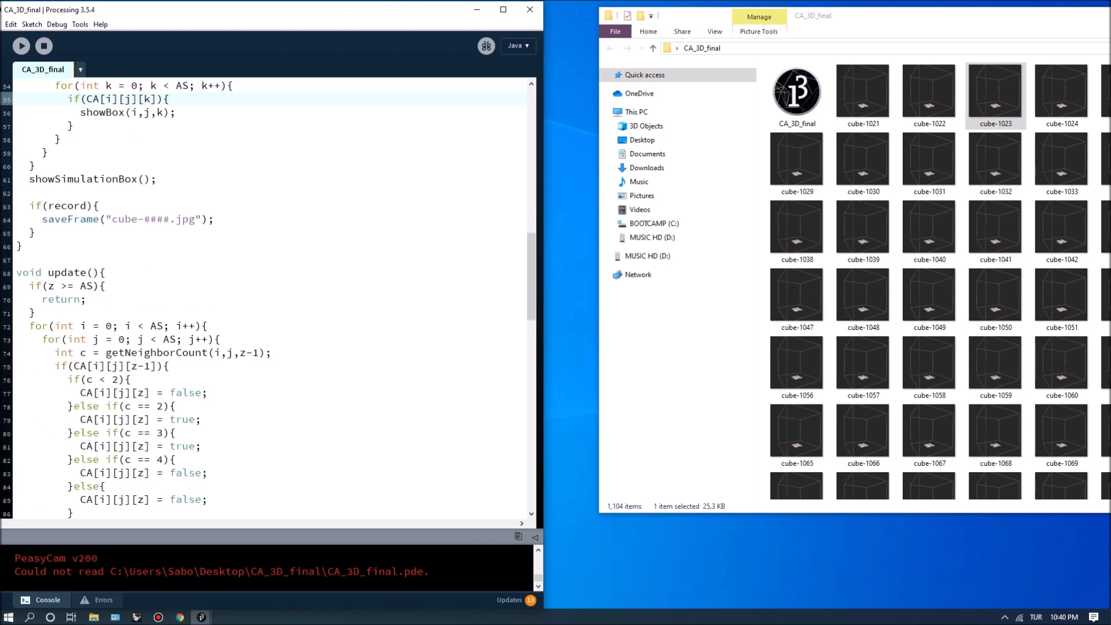
scroll(down, 3)
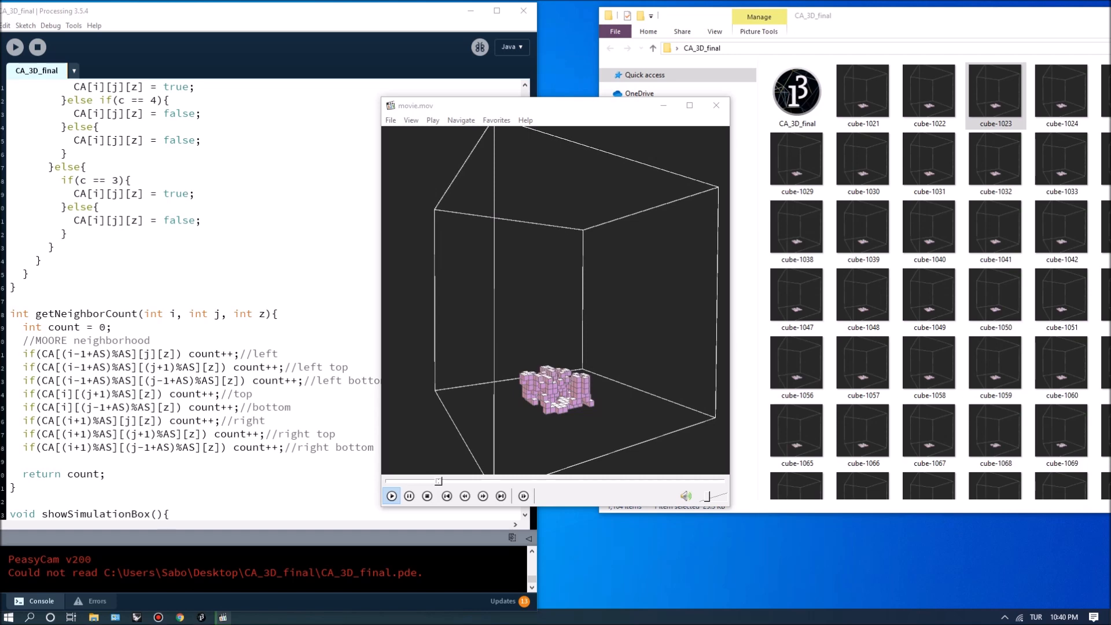
Play movie.mov in QuickTime until the automaton grows into a tall pink column of cubes.
click(391, 496)
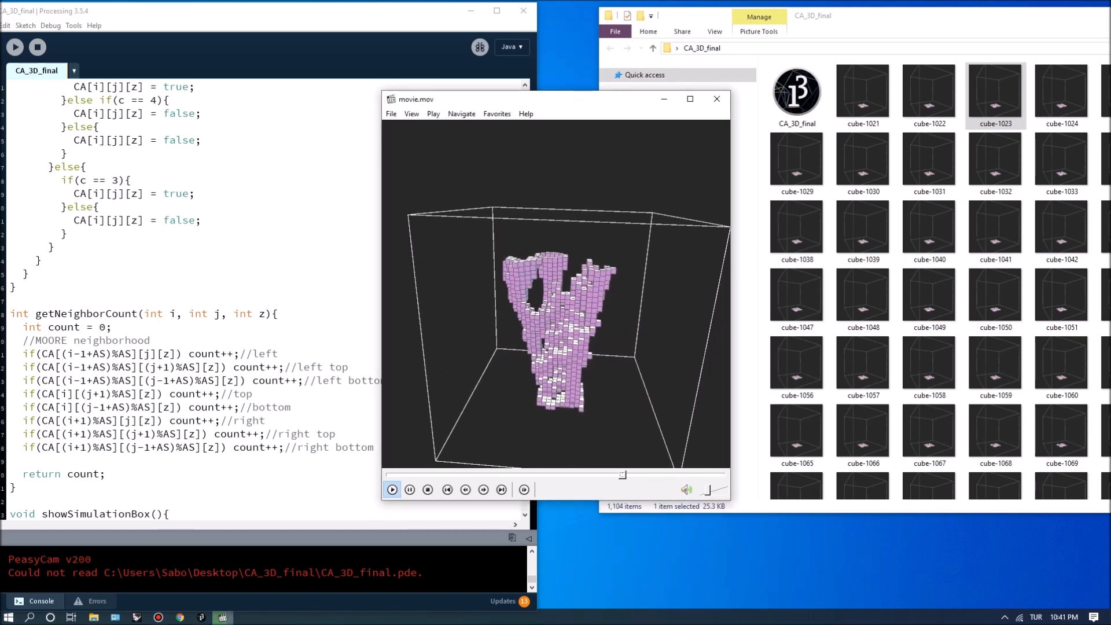
click(391, 490)
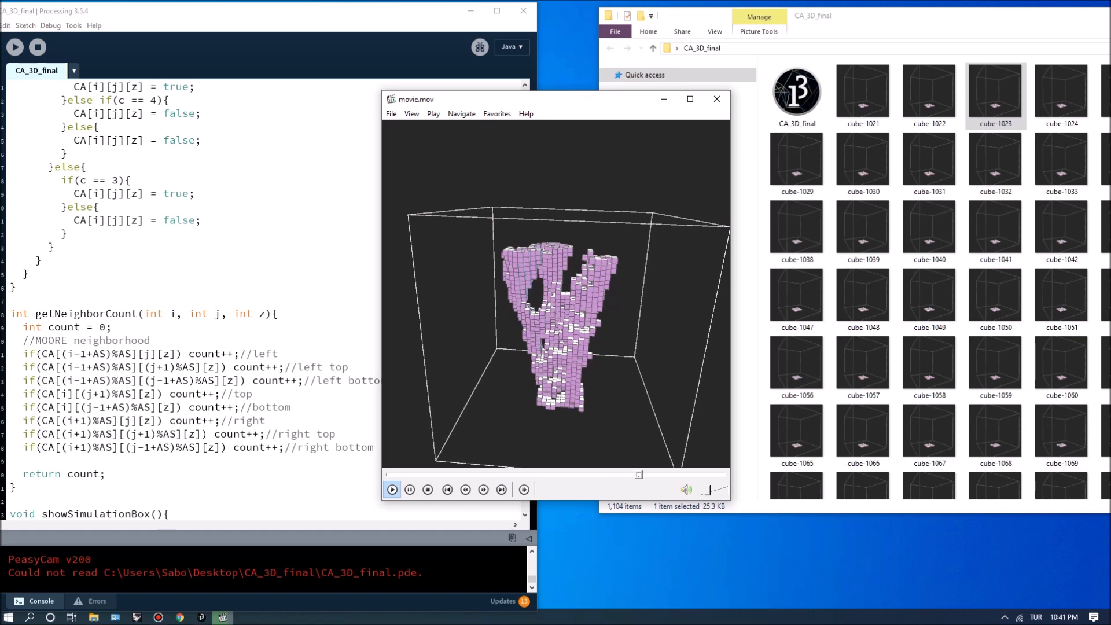